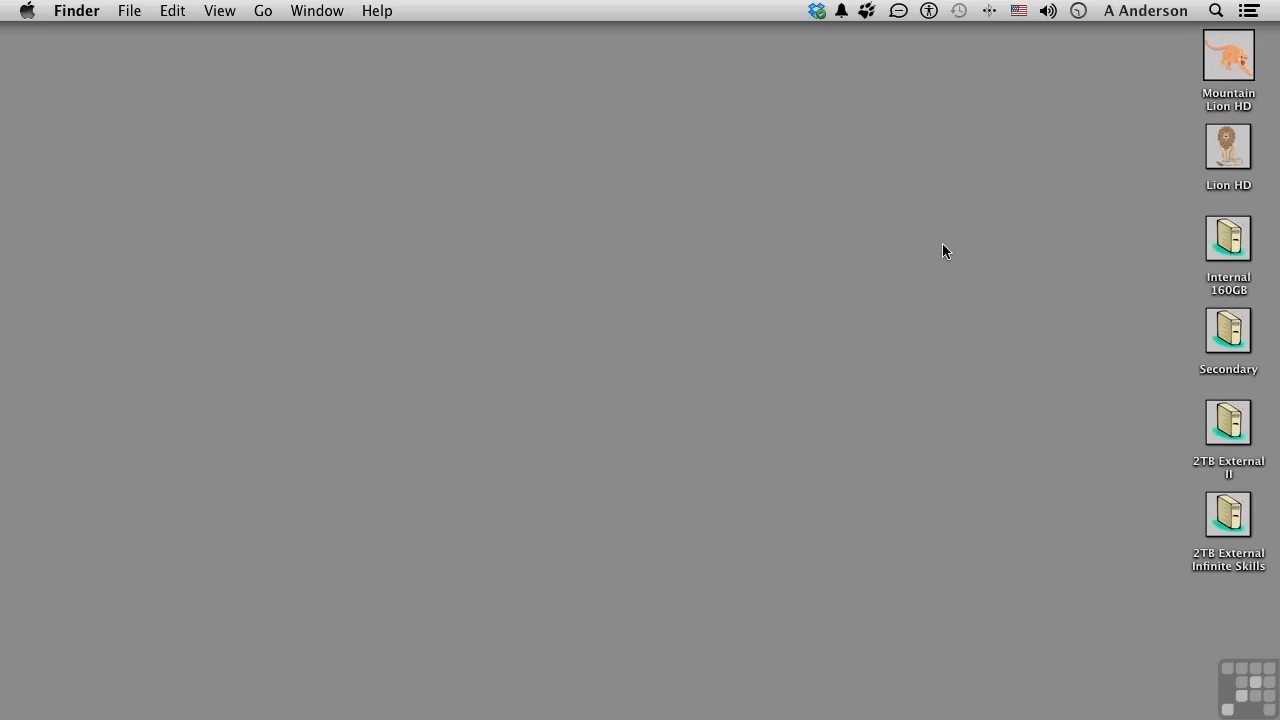
{"action": "mouse_move", "coordinate": [725, 305]}
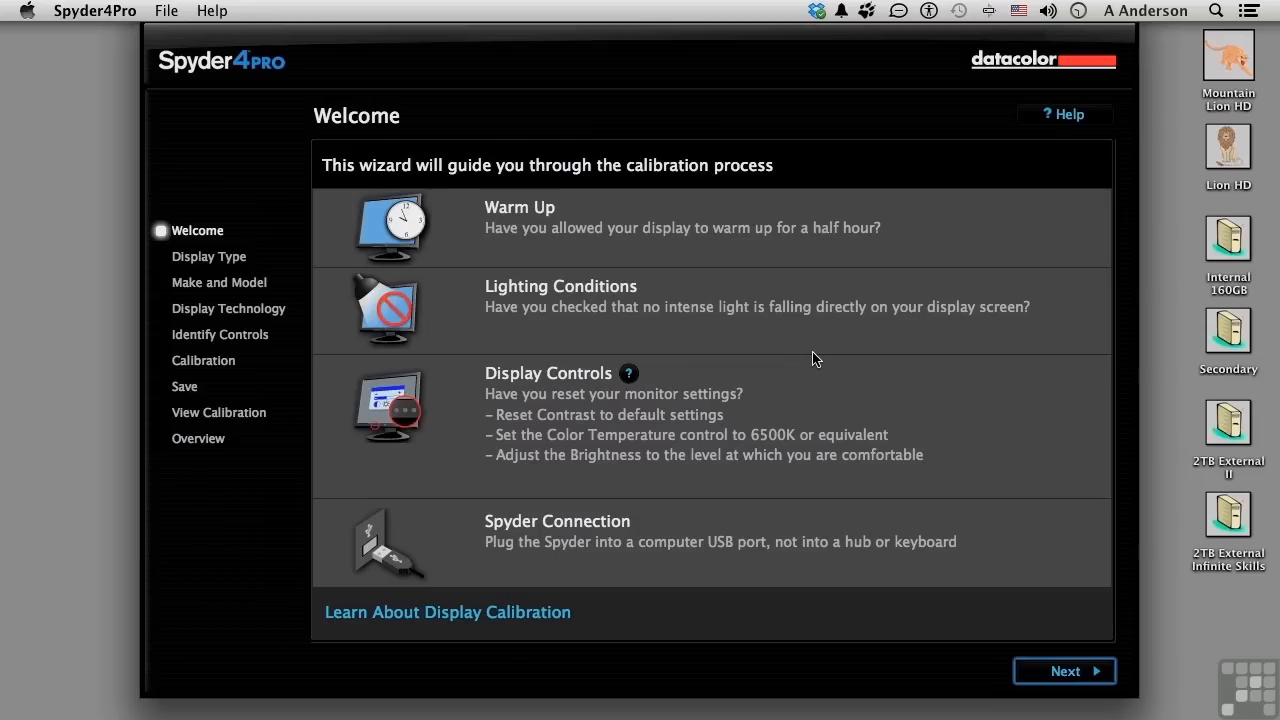
{"action": "mouse_move", "coordinate": [257, 104]}
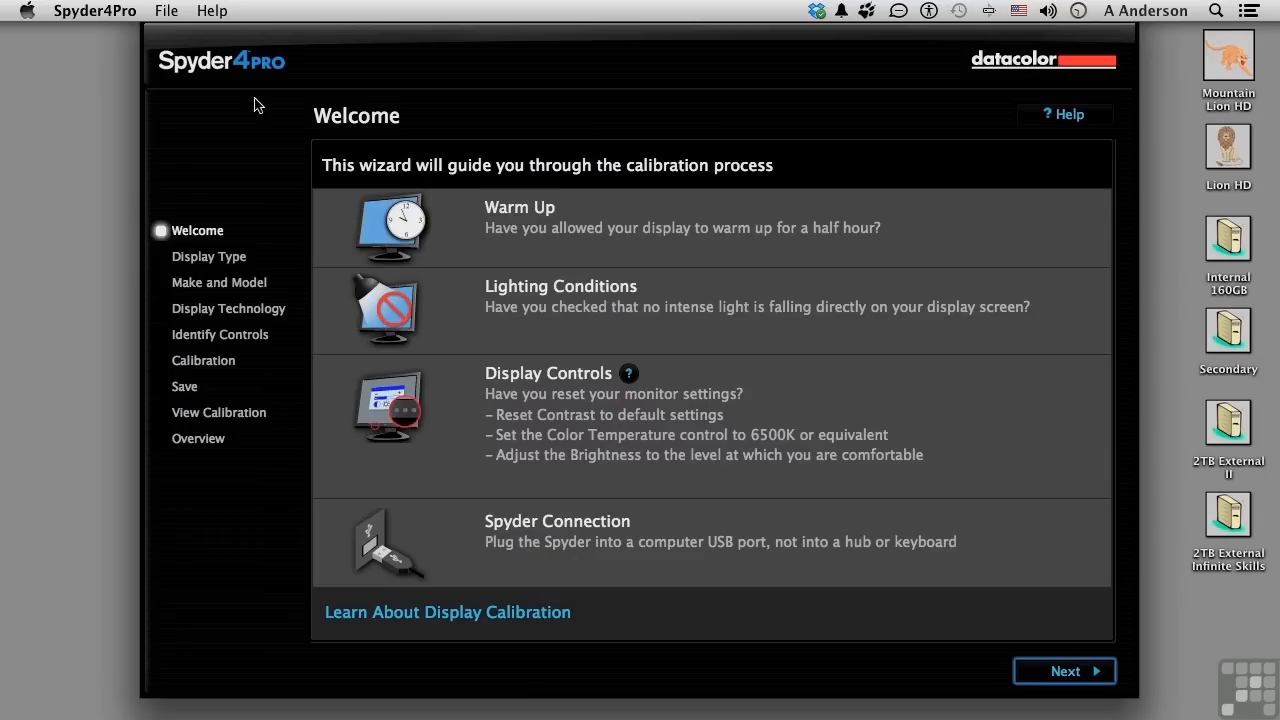
{"action": "mouse_move", "coordinate": [451, 76]}
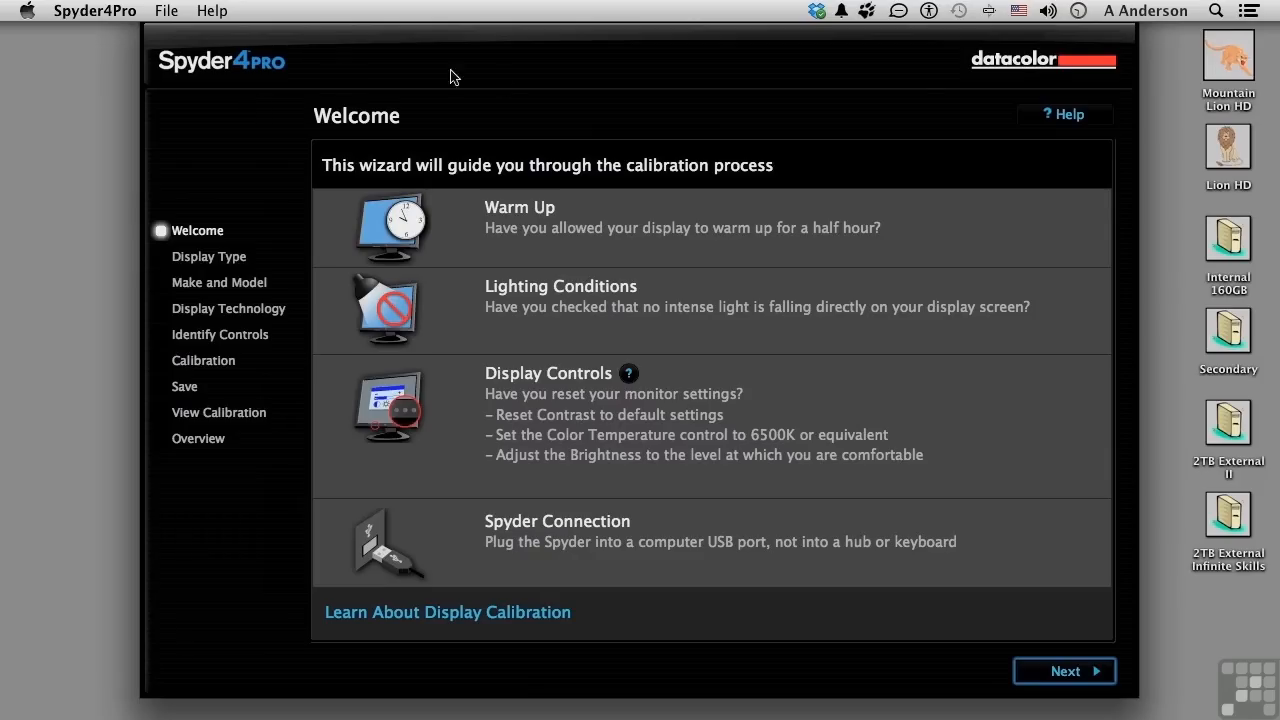
{"action": "mouse_move", "coordinate": [560, 248]}
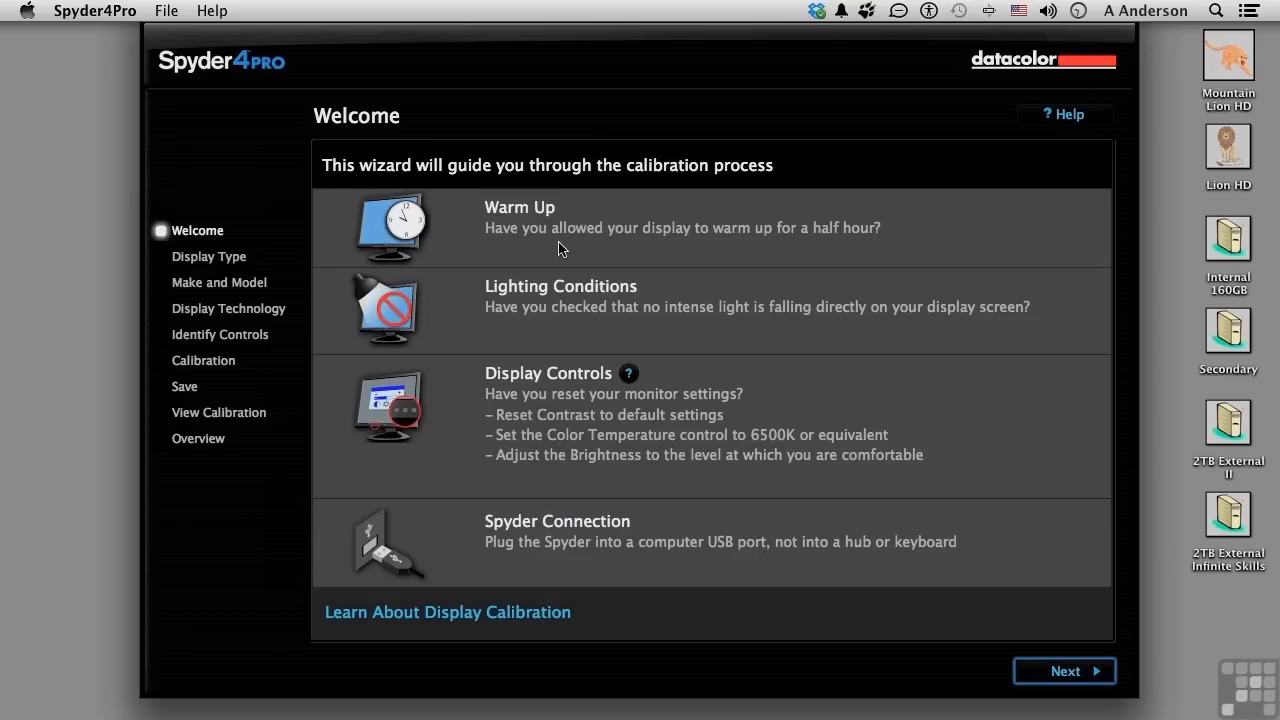
{"action": "mouse_move", "coordinate": [549, 541]}
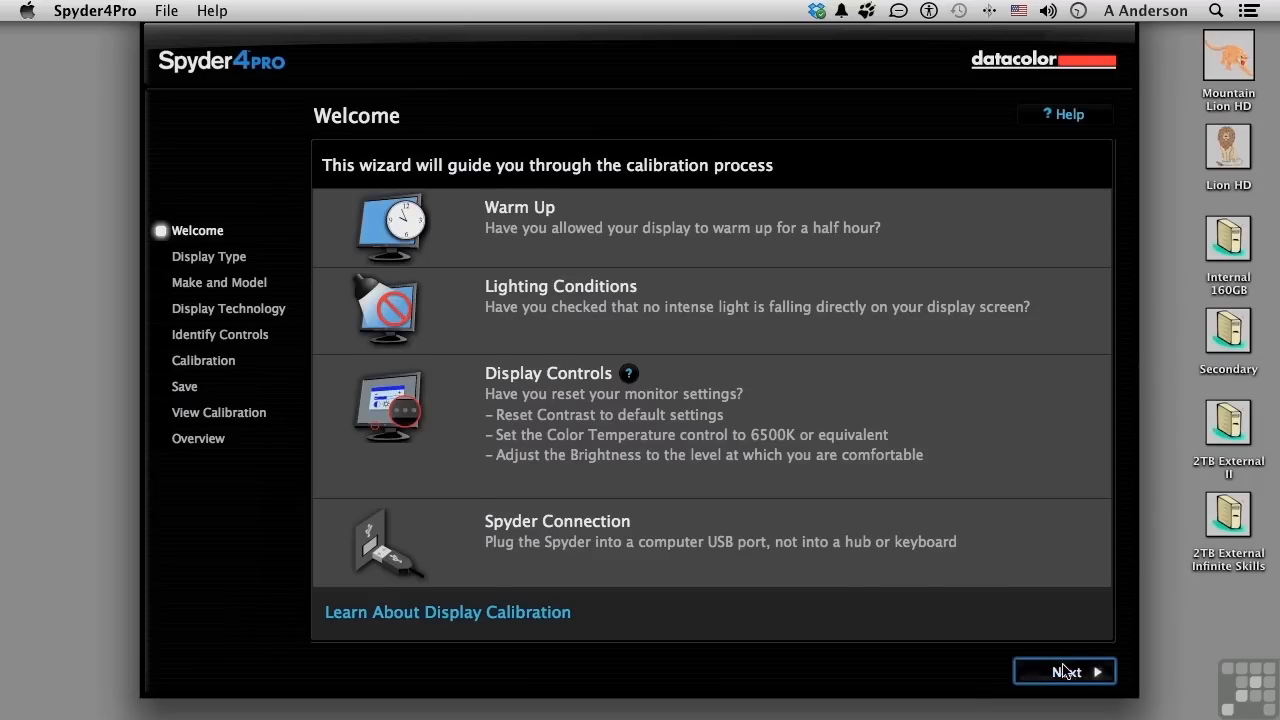
Step: Keep LCD with LG IPS236-1 as the display to calibrate
{"action": "left_click", "coordinate": [1064, 671]}
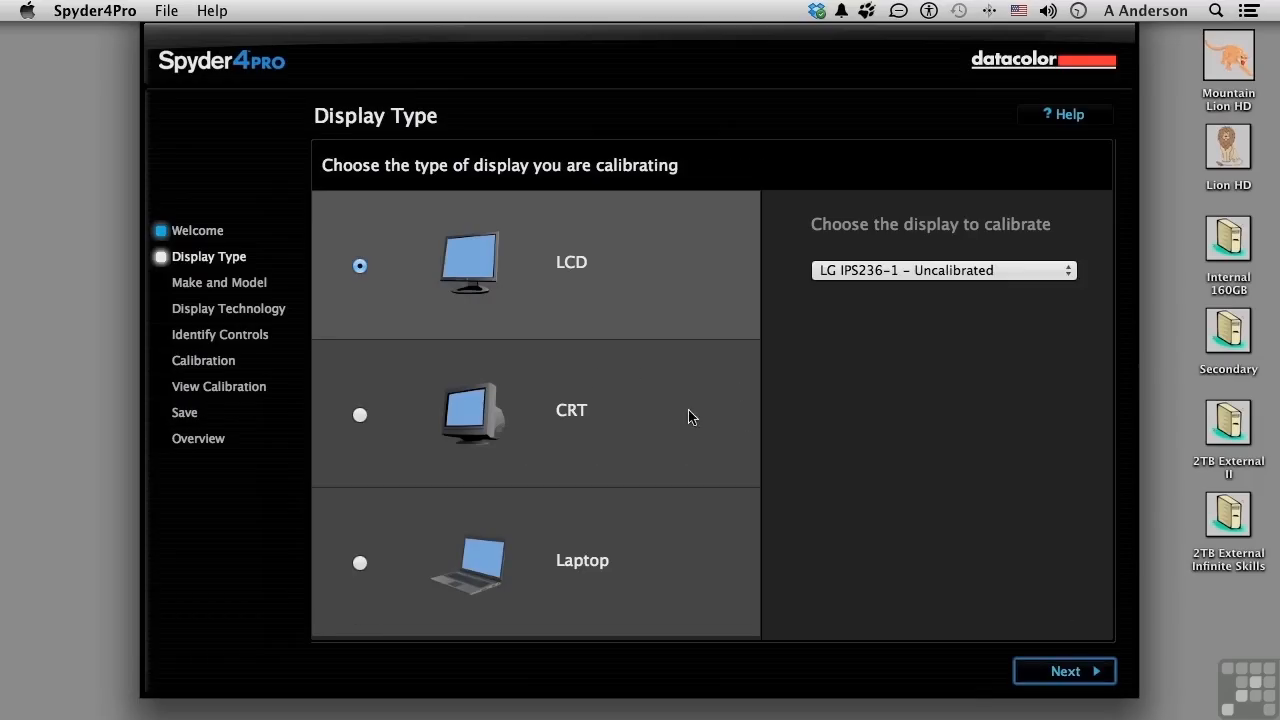
{"action": "mouse_move", "coordinate": [857, 280]}
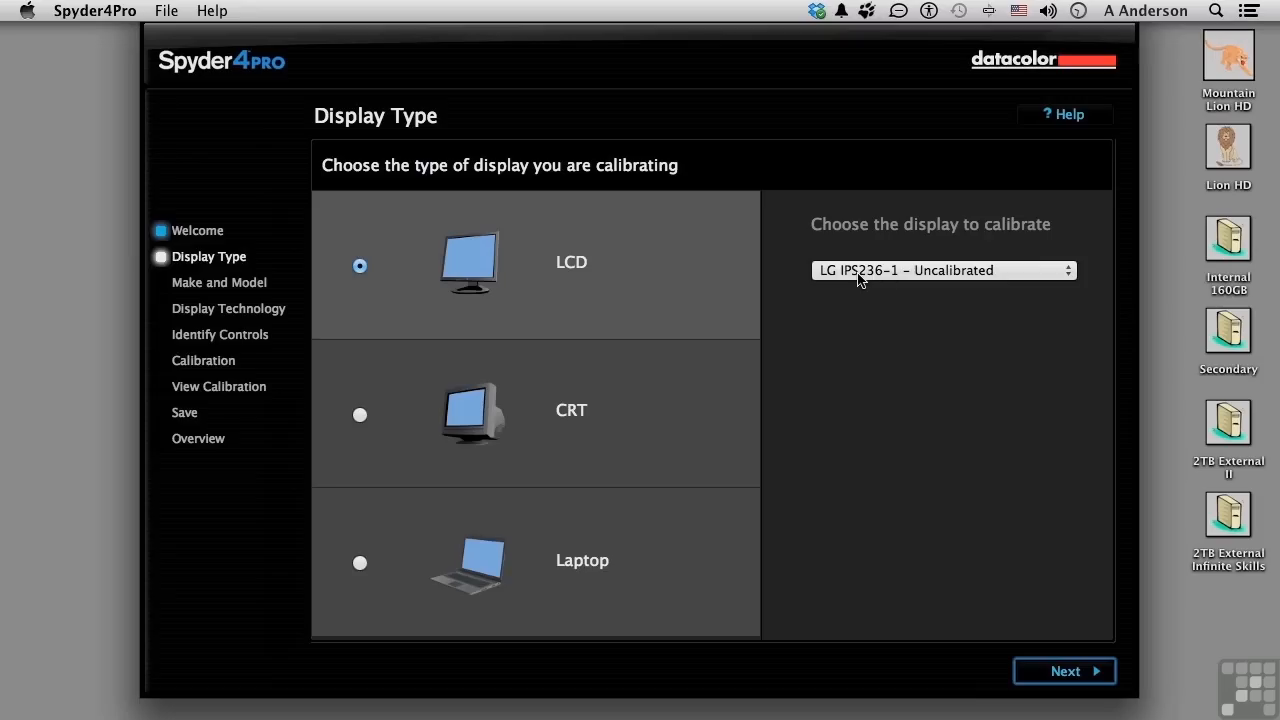
{"action": "left_click", "coordinate": [943, 270]}
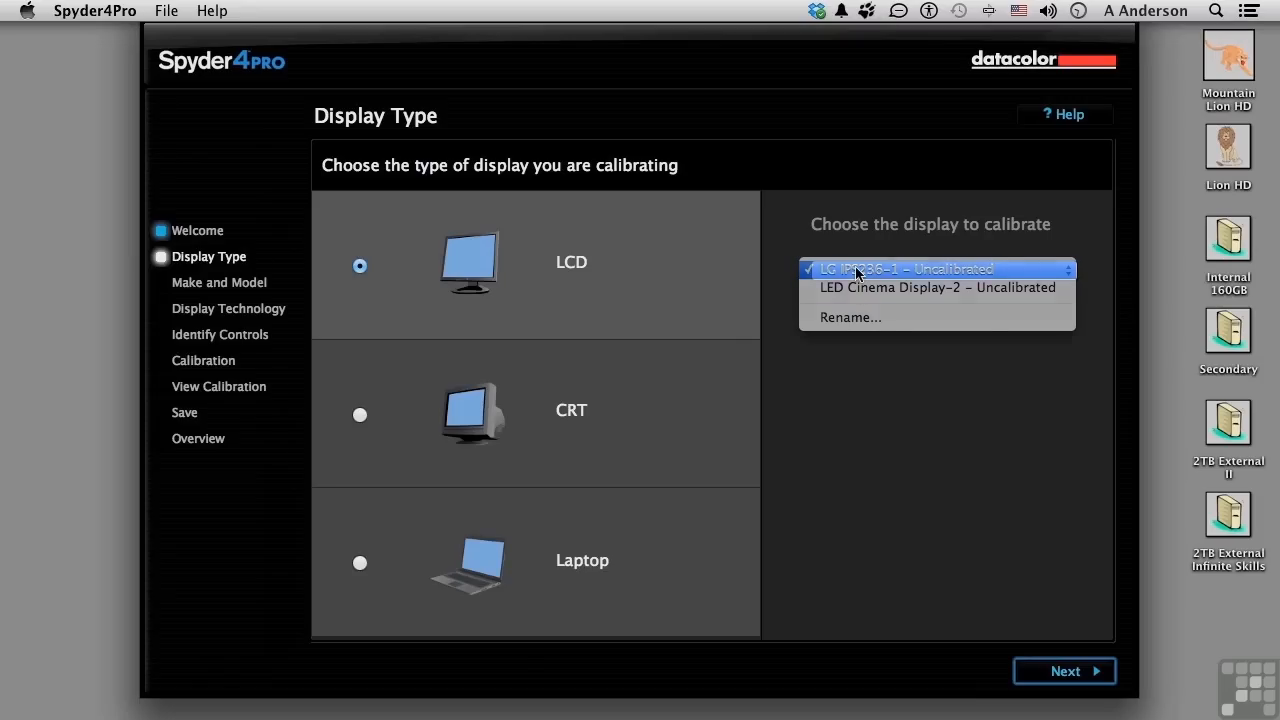
{"action": "left_click", "coordinate": [905, 268]}
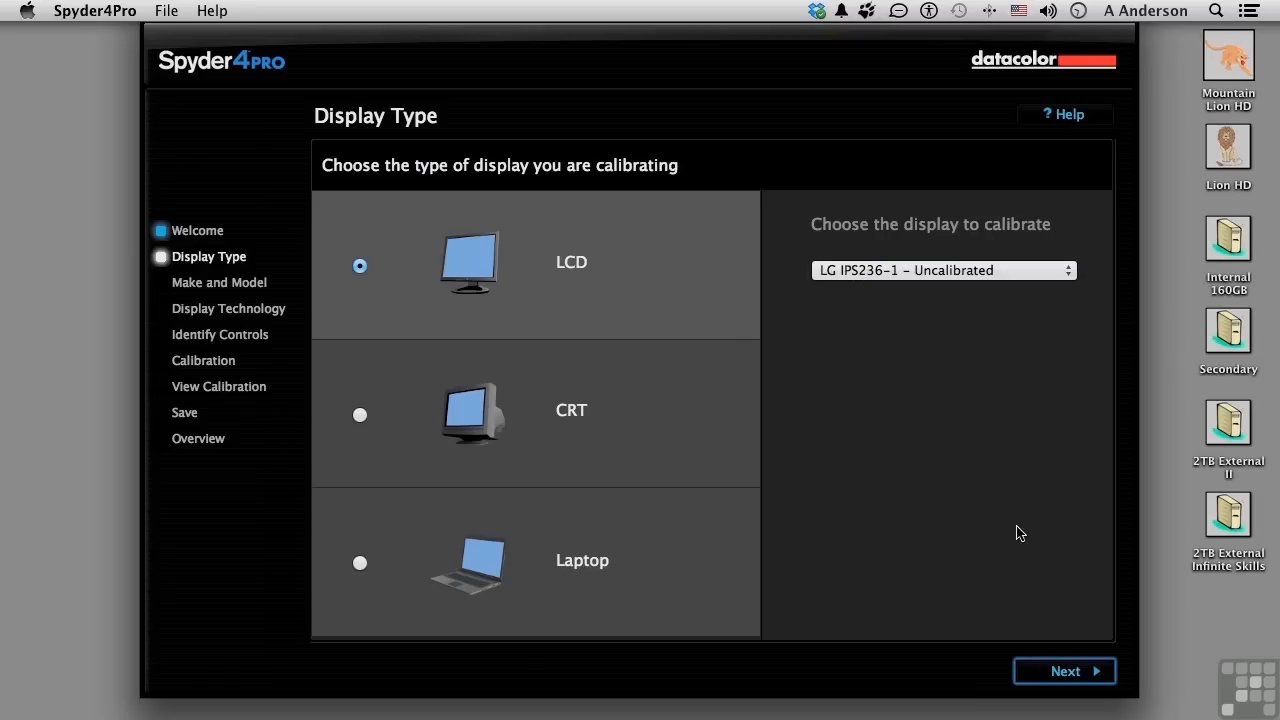
Step: Advance to Make and Model and confirm LG as the manufacturer
{"action": "left_click", "coordinate": [1064, 671]}
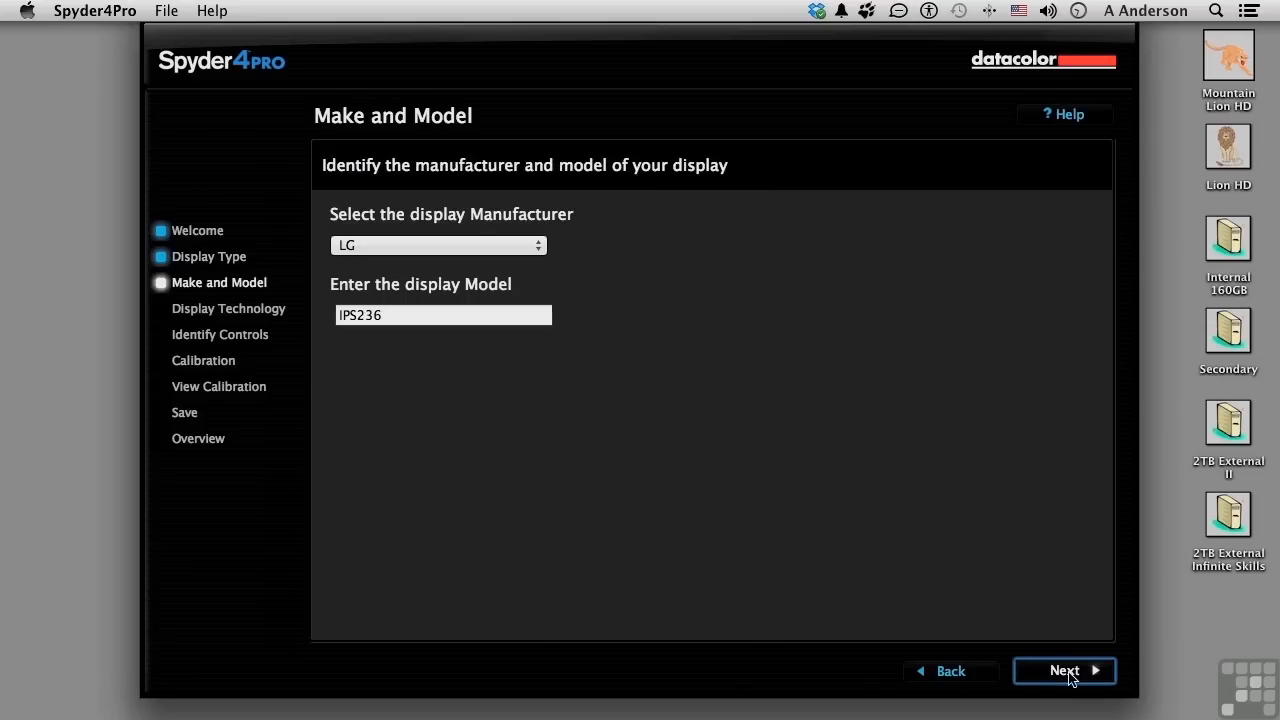
{"action": "mouse_move", "coordinate": [490, 317]}
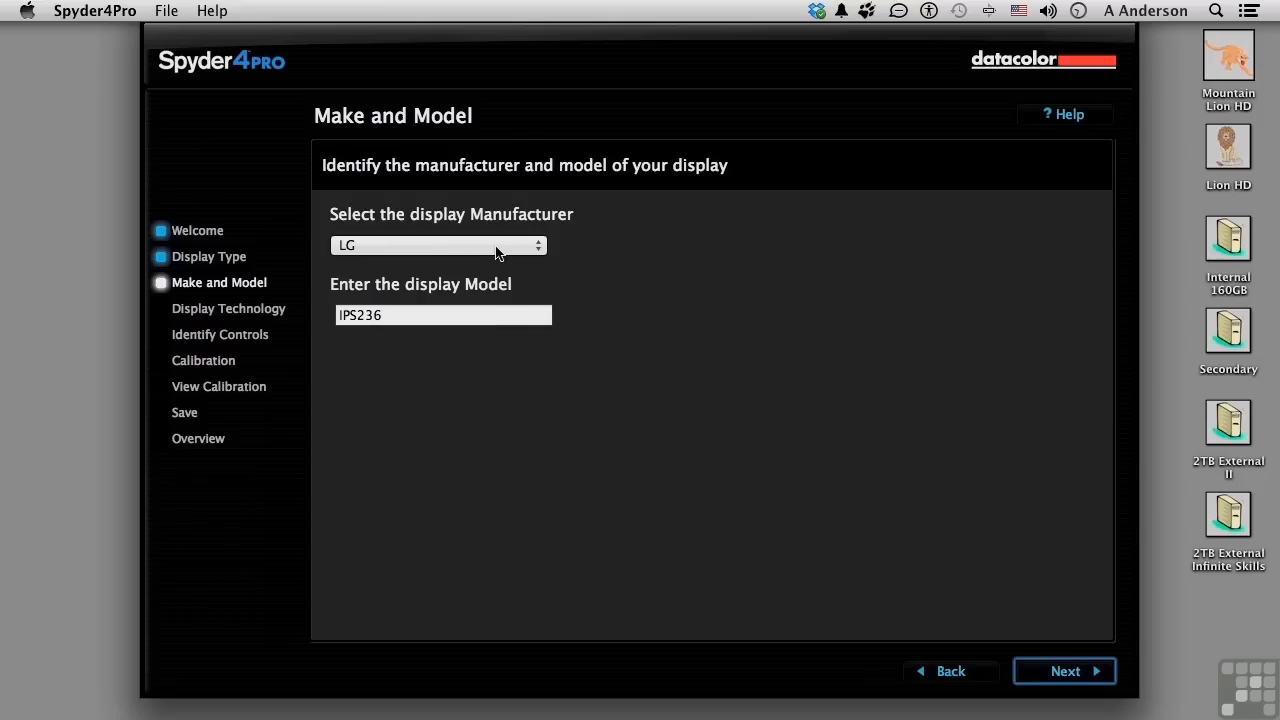
{"action": "left_click", "coordinate": [438, 245]}
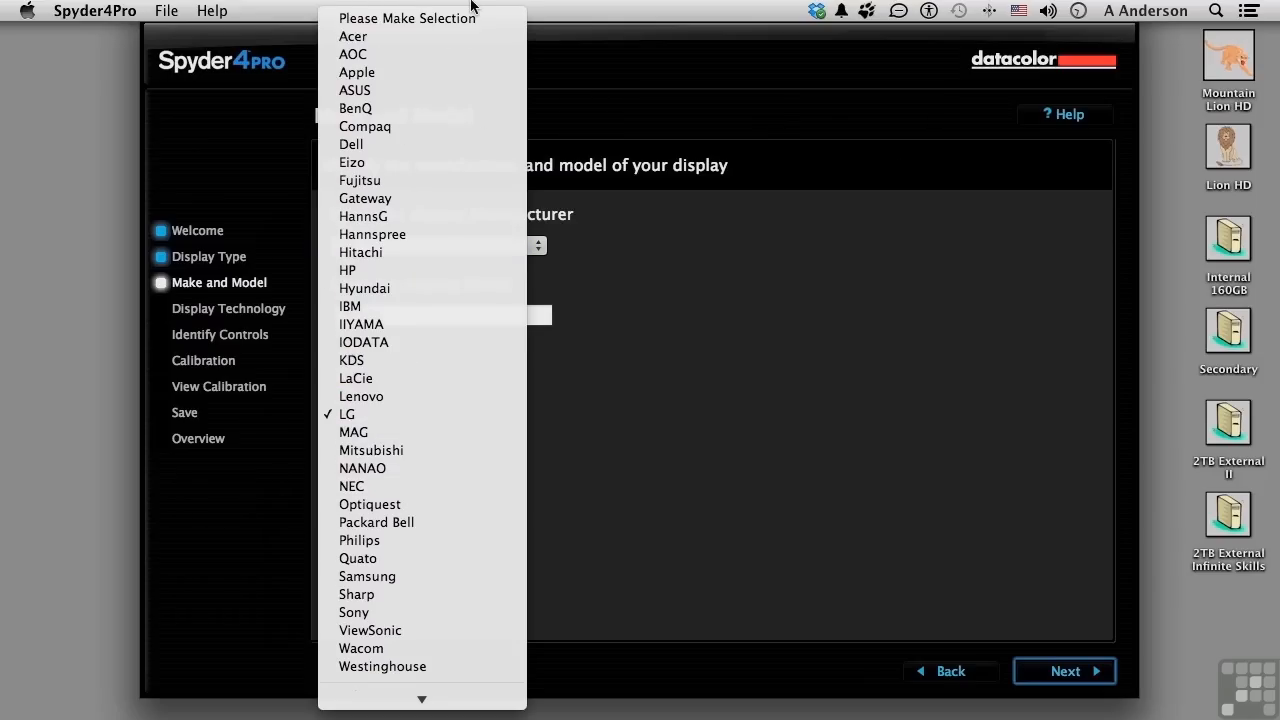
{"action": "left_click", "coordinate": [347, 413]}
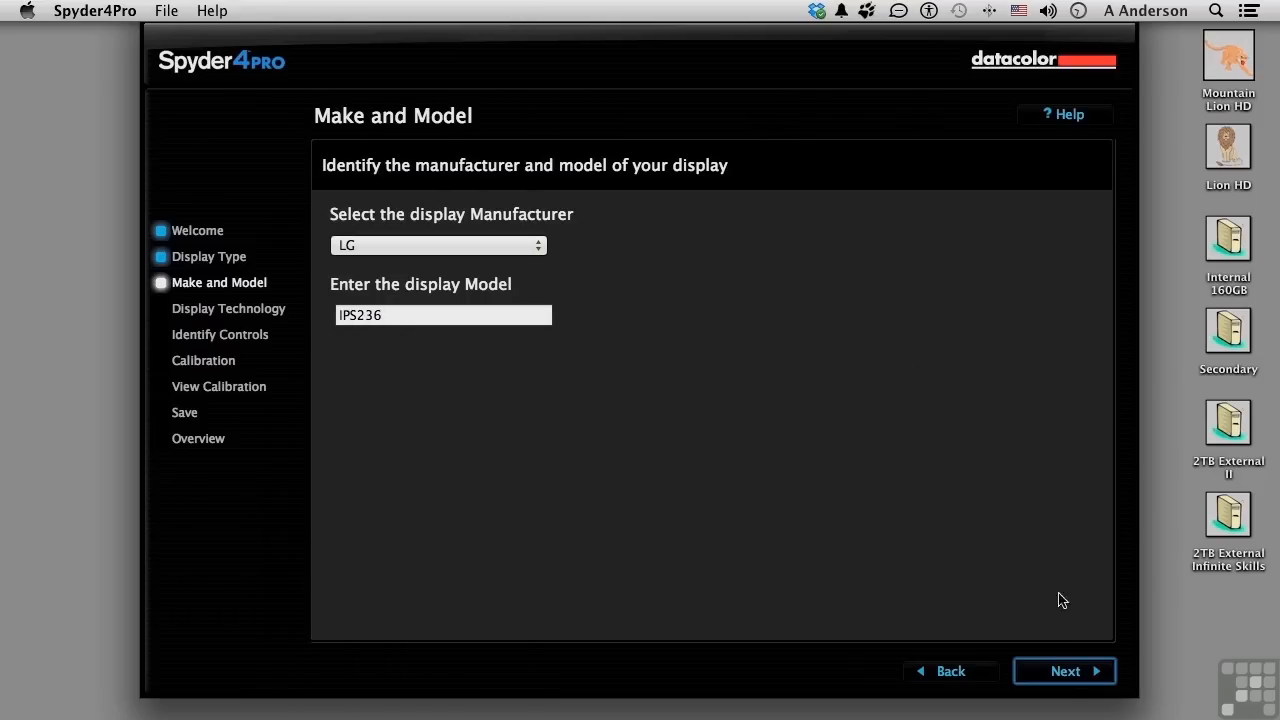
Step: Keep Normal Gamut and White LED technology, reaching Identify Controls
{"action": "left_click", "coordinate": [1064, 671]}
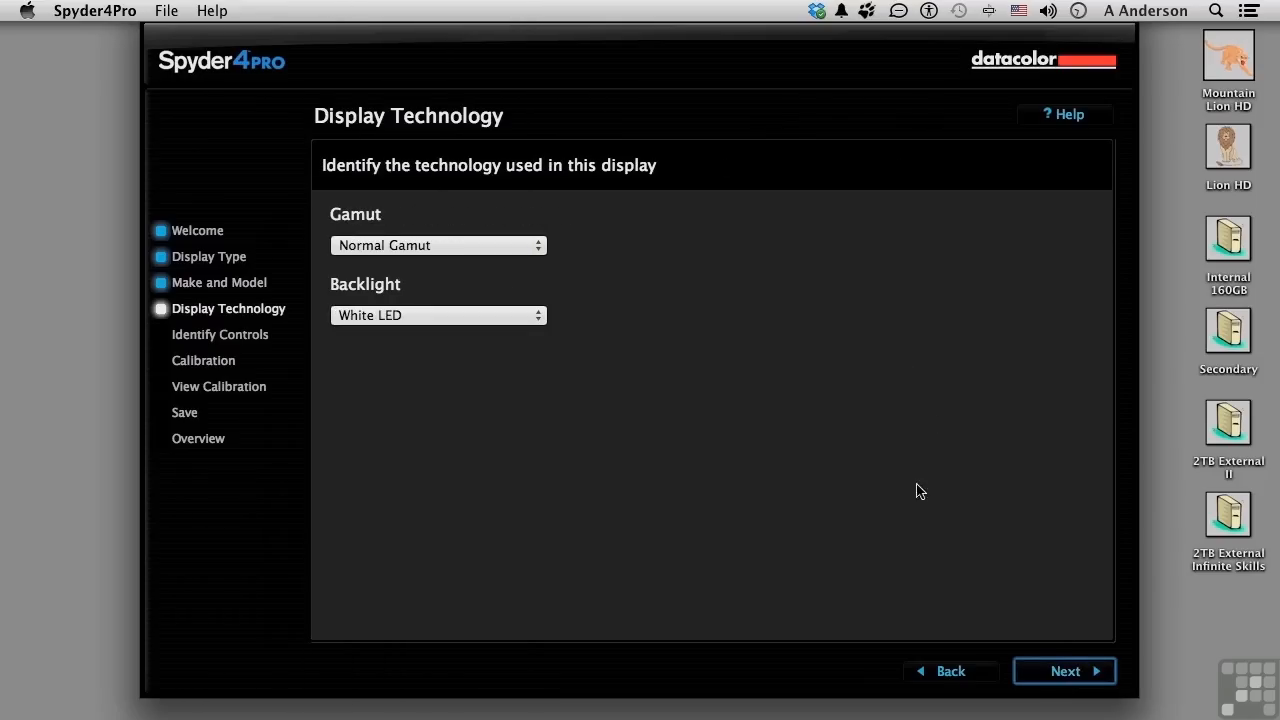
{"action": "left_click", "coordinate": [438, 245]}
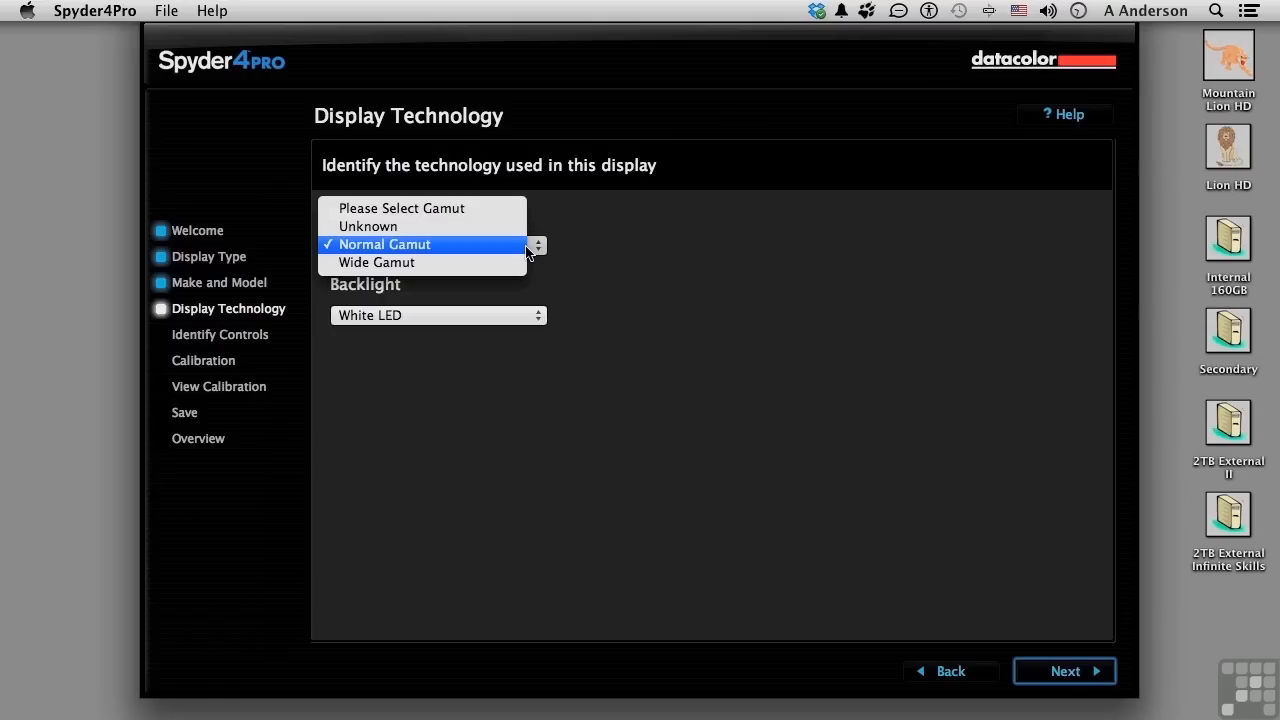
{"action": "left_click", "coordinate": [383, 244]}
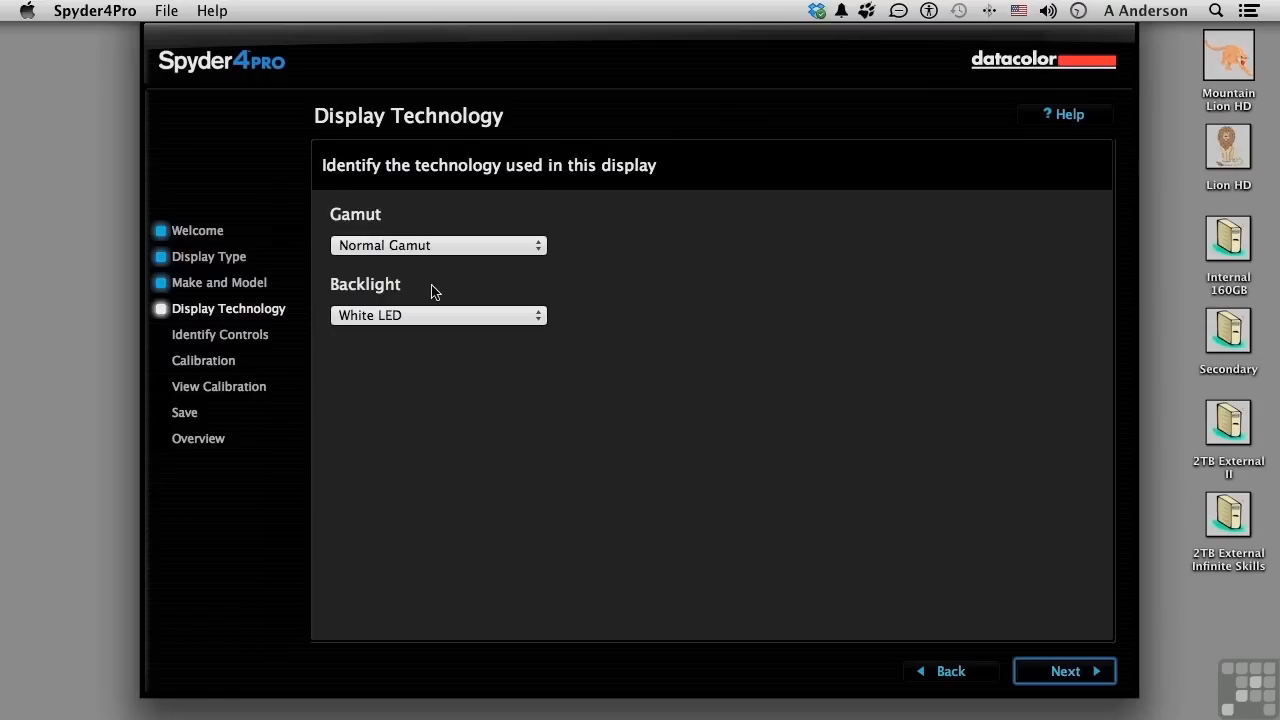
{"action": "left_click", "coordinate": [437, 315]}
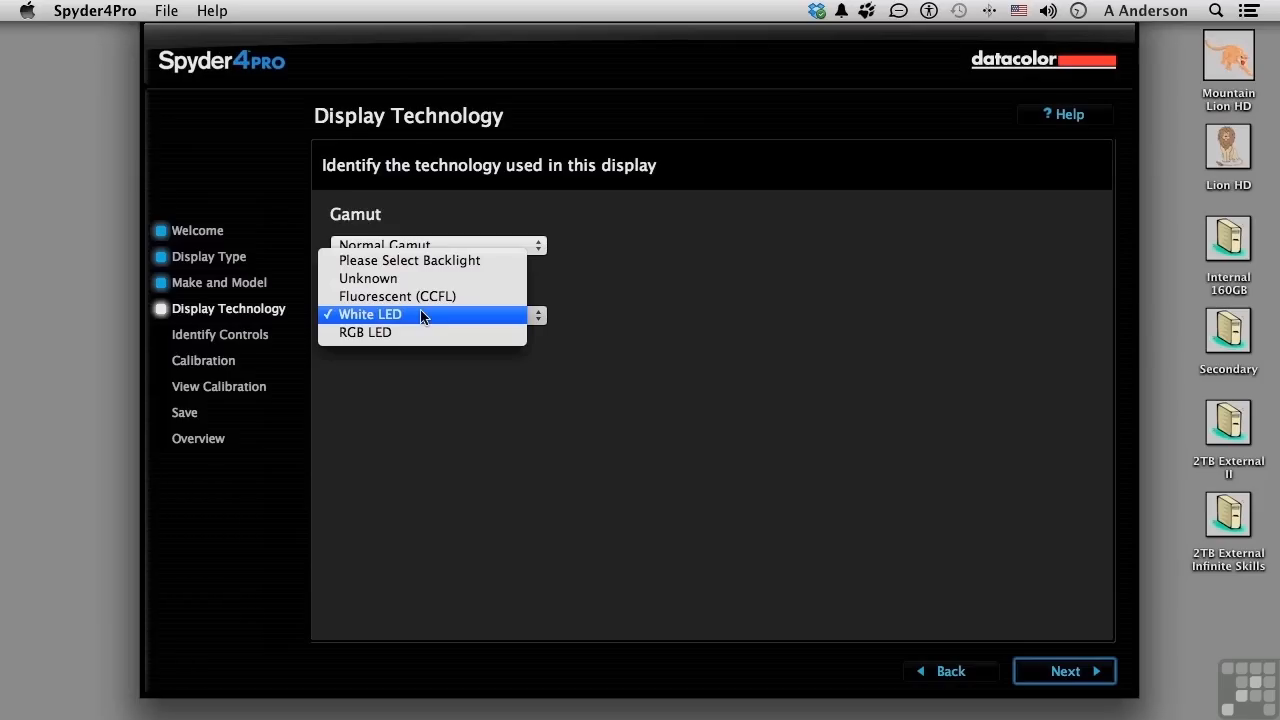
{"action": "mouse_move", "coordinate": [598, 337]}
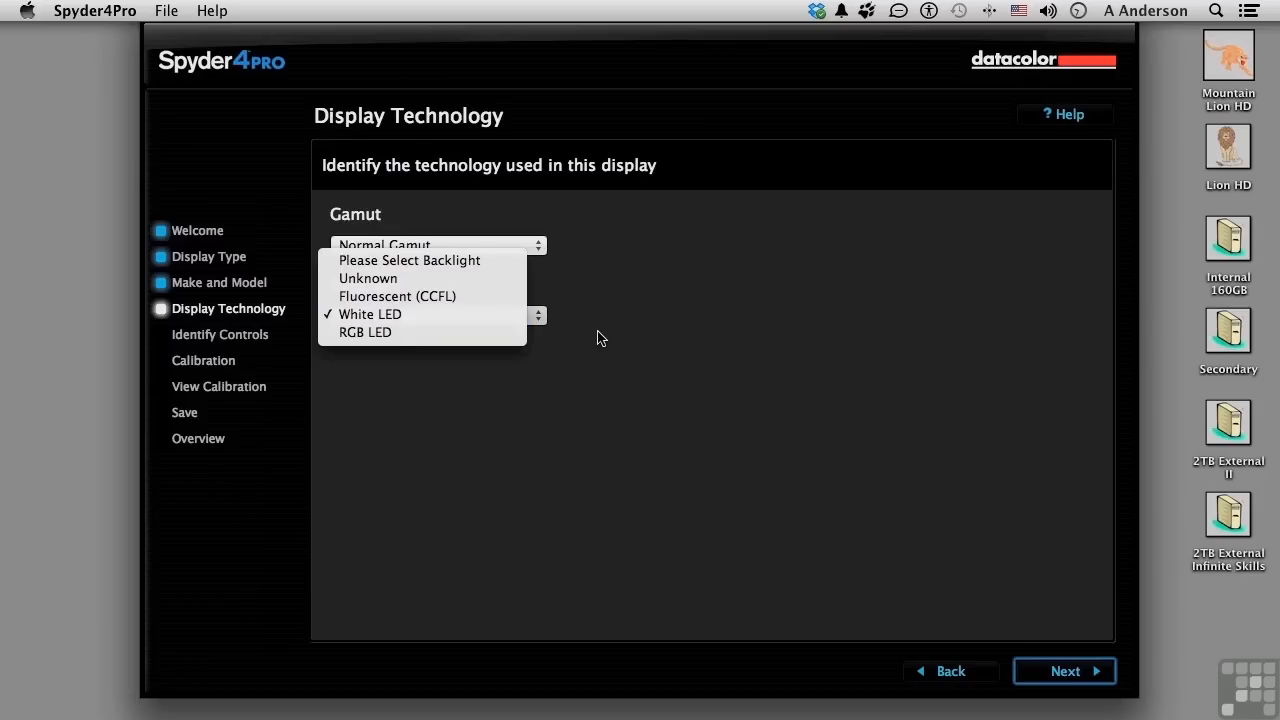
{"action": "left_click", "coordinate": [1064, 671]}
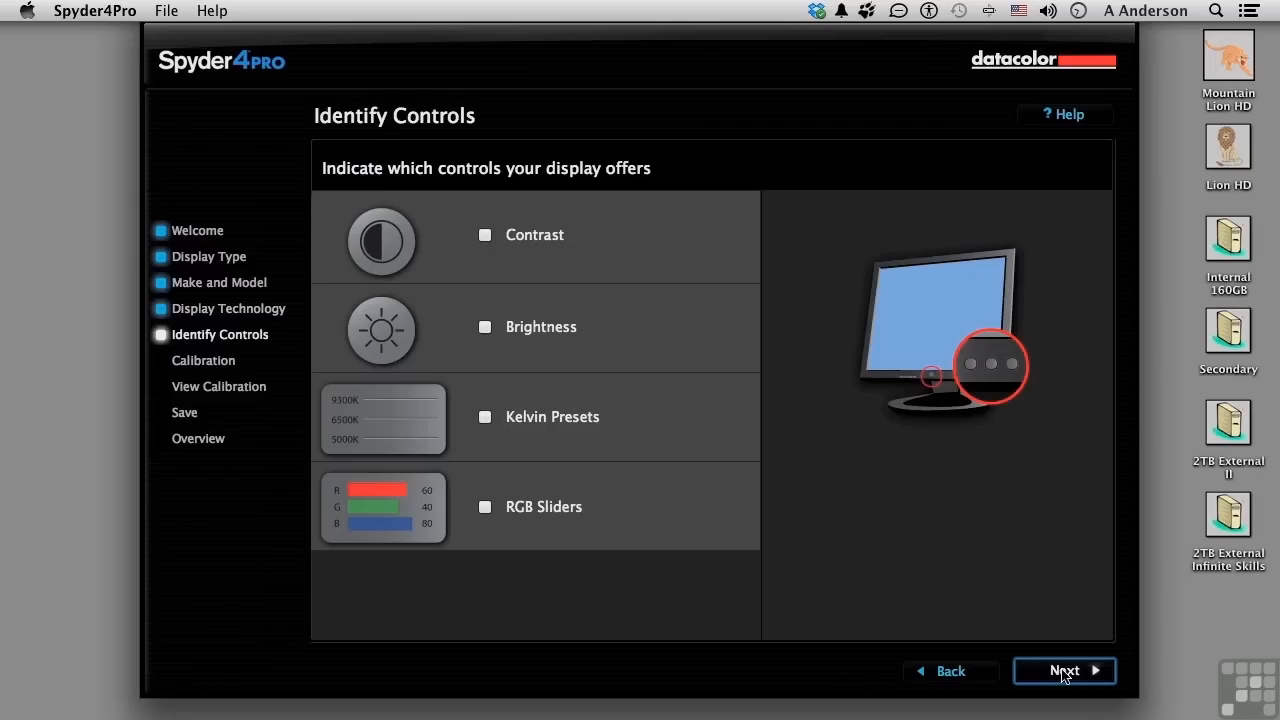
{"action": "mouse_move", "coordinate": [518, 328]}
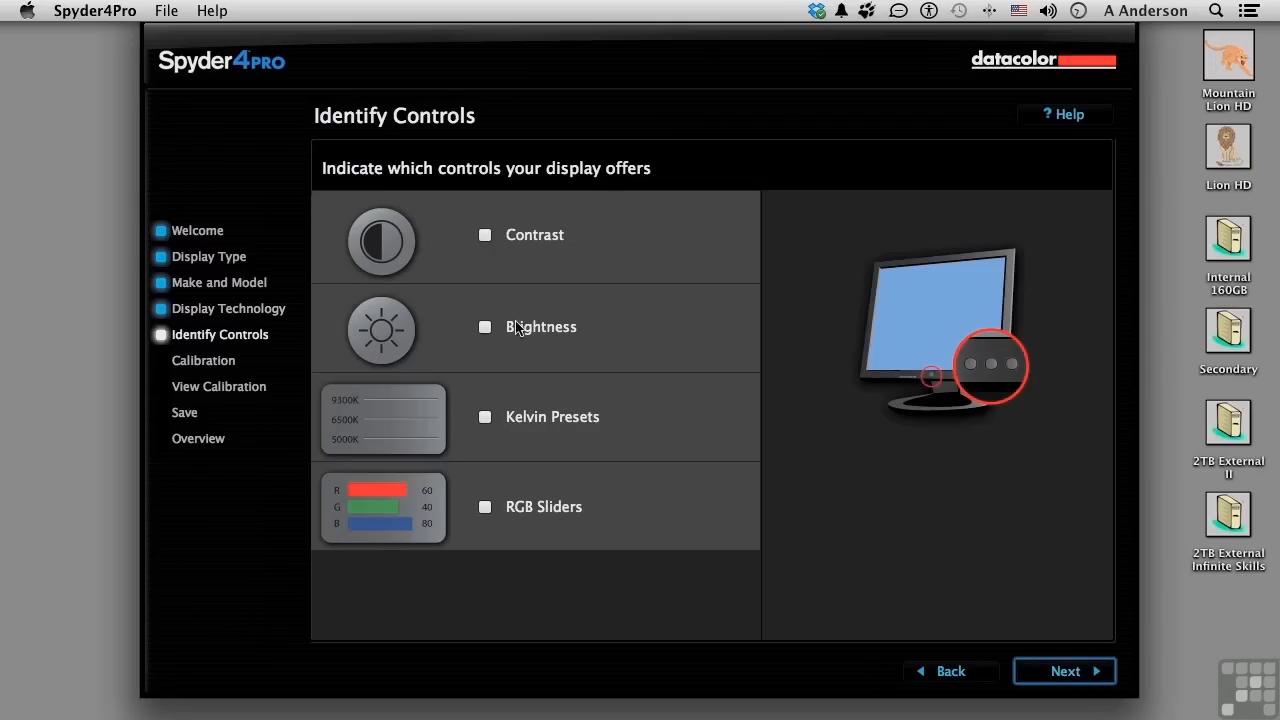
{"action": "mouse_move", "coordinate": [560, 518]}
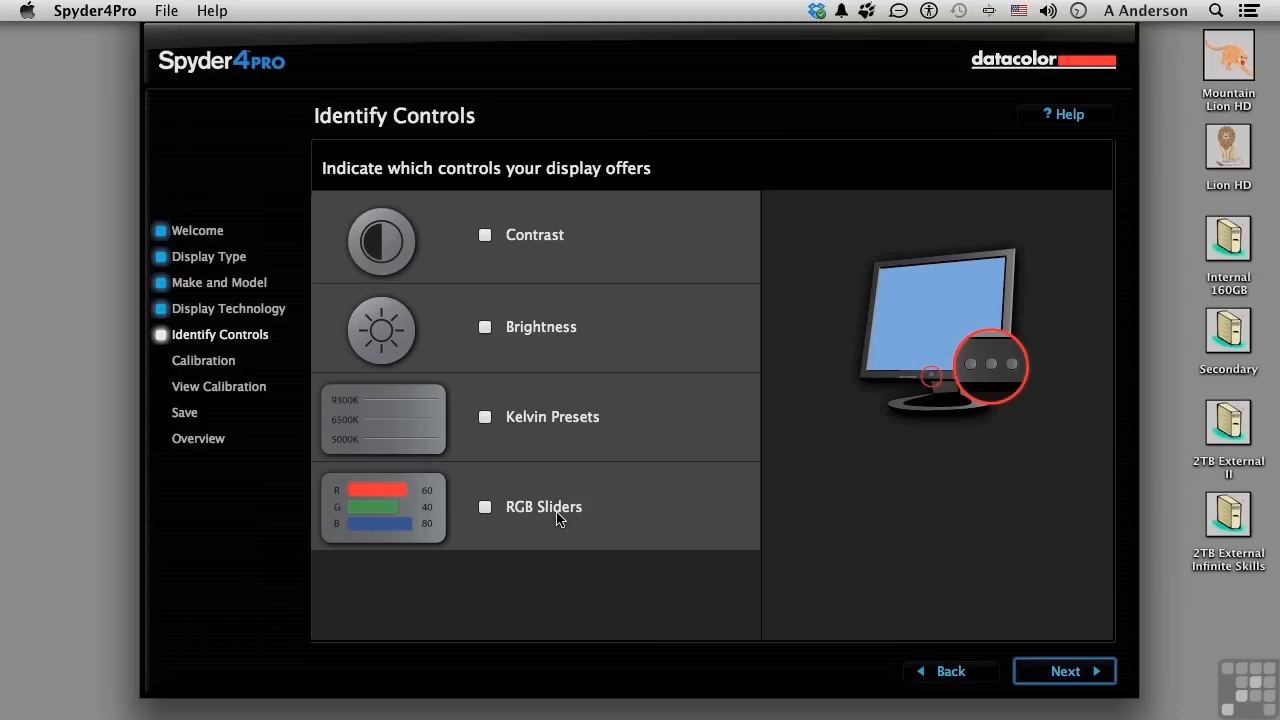
{"action": "mouse_move", "coordinate": [597, 454]}
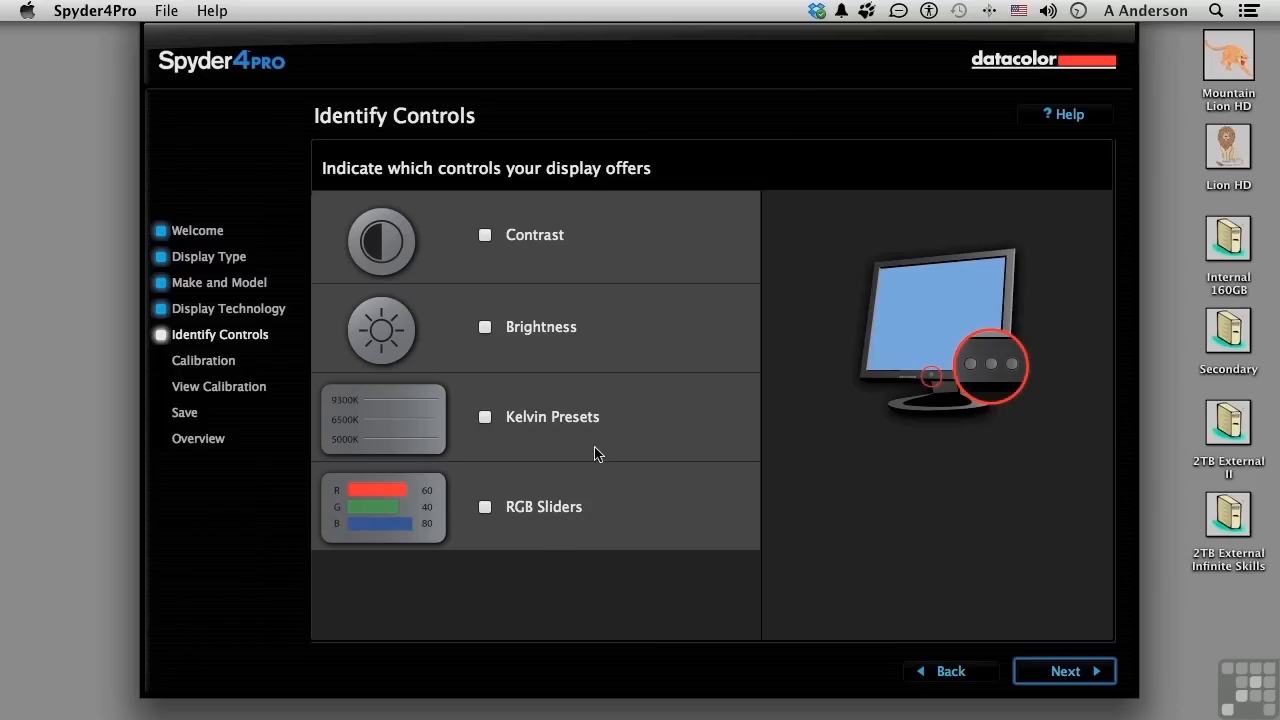
{"action": "mouse_move", "coordinate": [623, 425]}
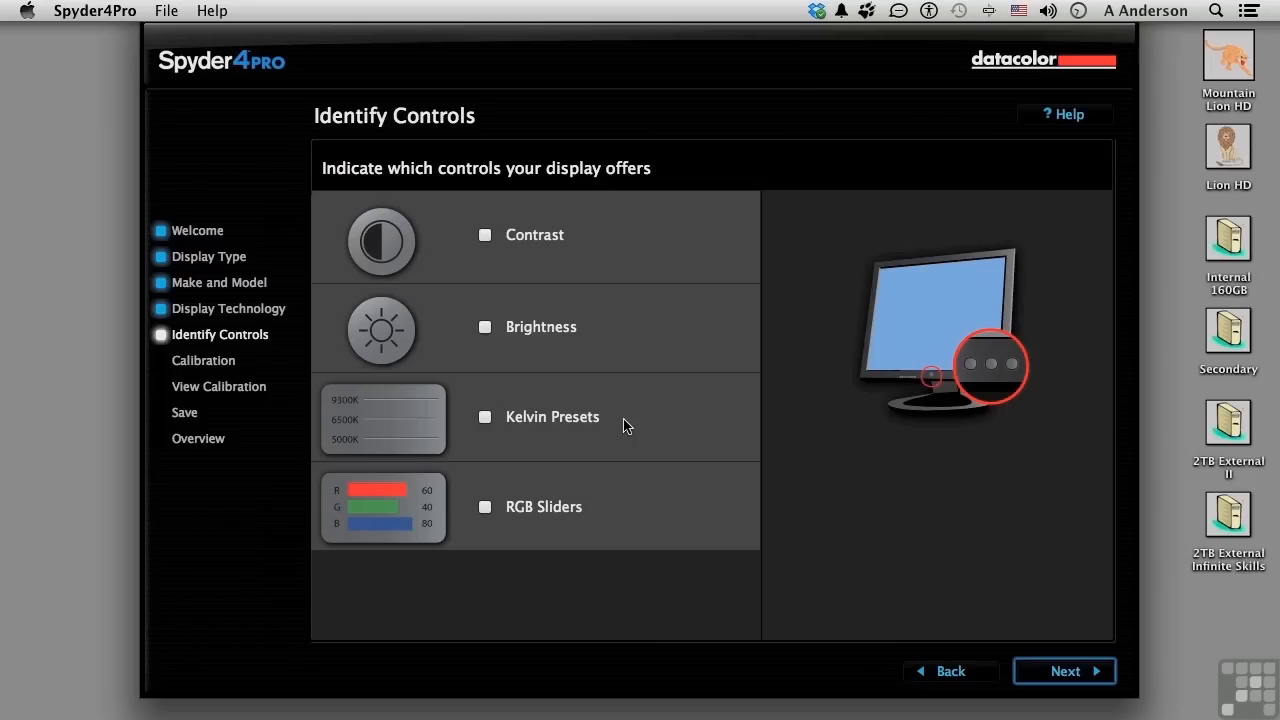
Step: Target Gamma 2.2, LCD Recommended brightness and Ambient Light On for LG IPS236-1
{"action": "left_click", "coordinate": [1064, 671]}
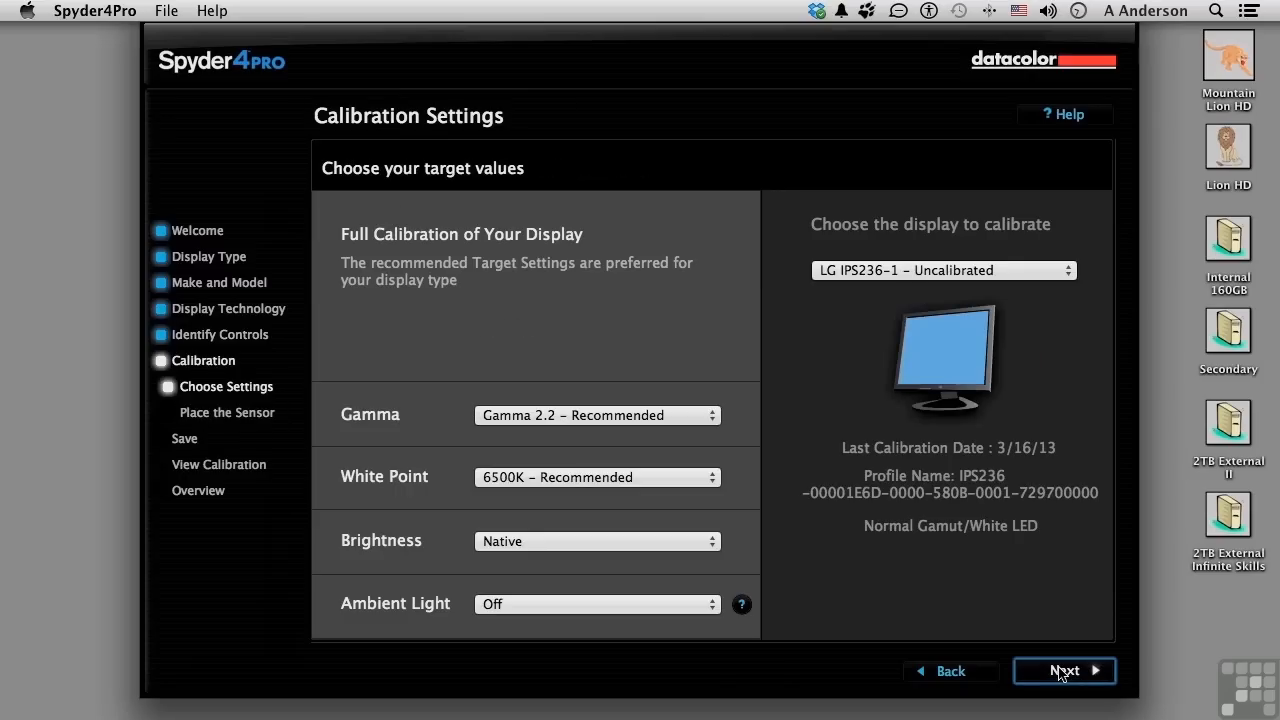
{"action": "mouse_move", "coordinate": [400, 541]}
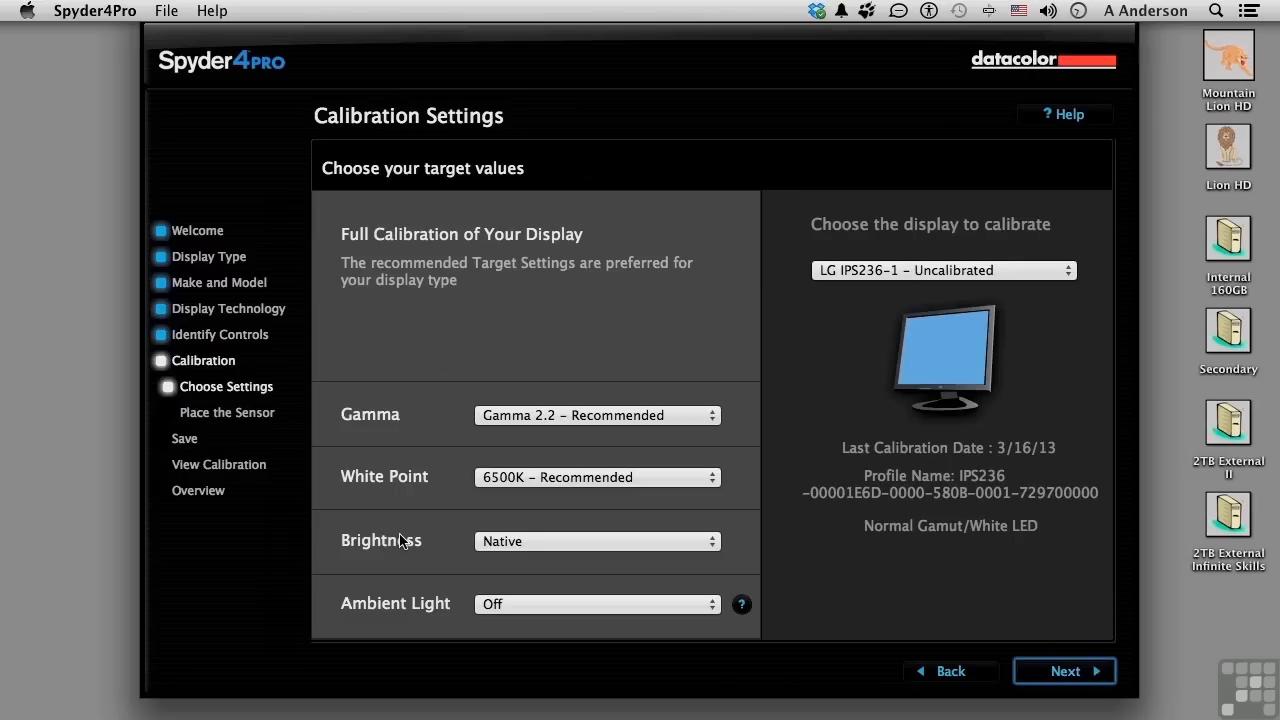
{"action": "left_click", "coordinate": [597, 415]}
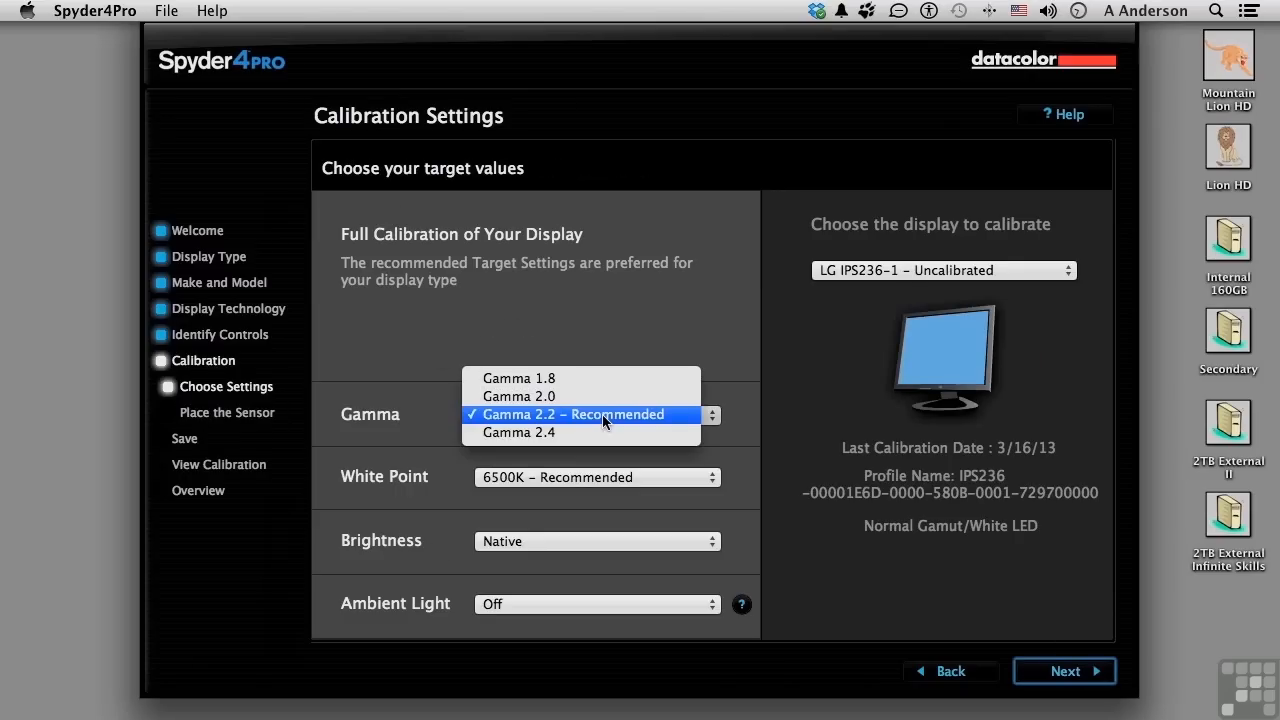
{"action": "left_click", "coordinate": [596, 476]}
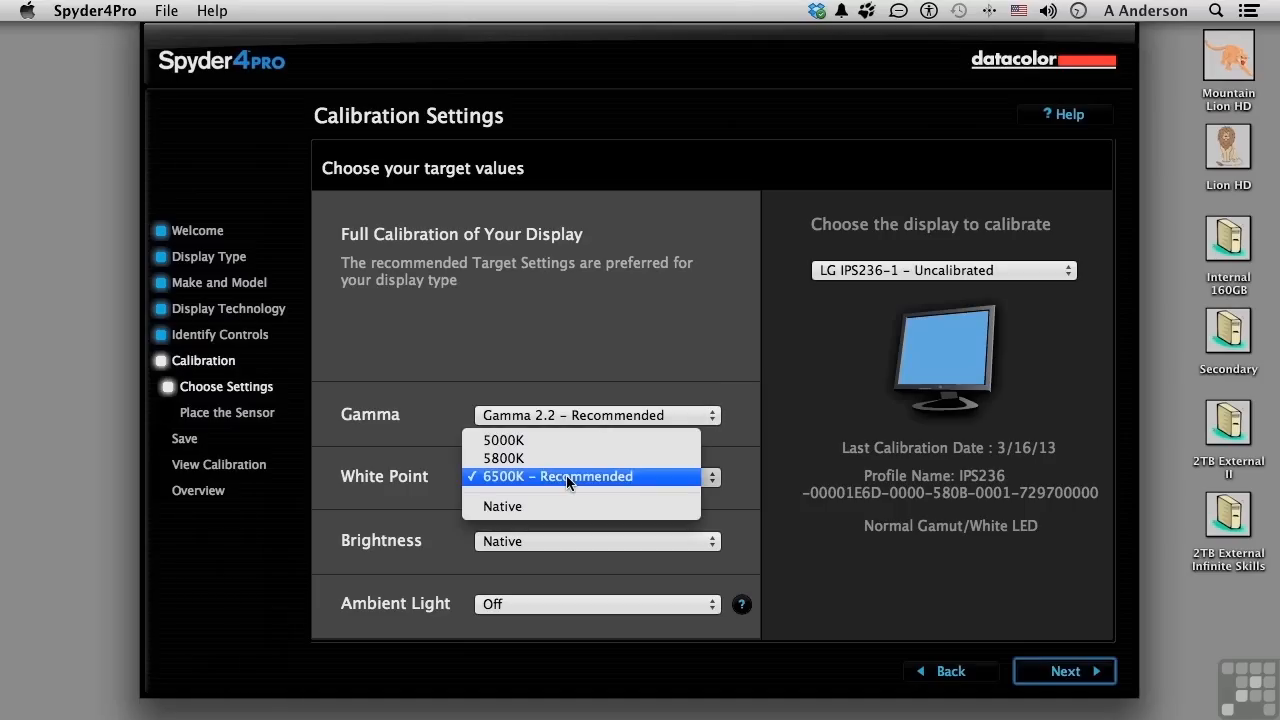
{"action": "mouse_move", "coordinate": [565, 506]}
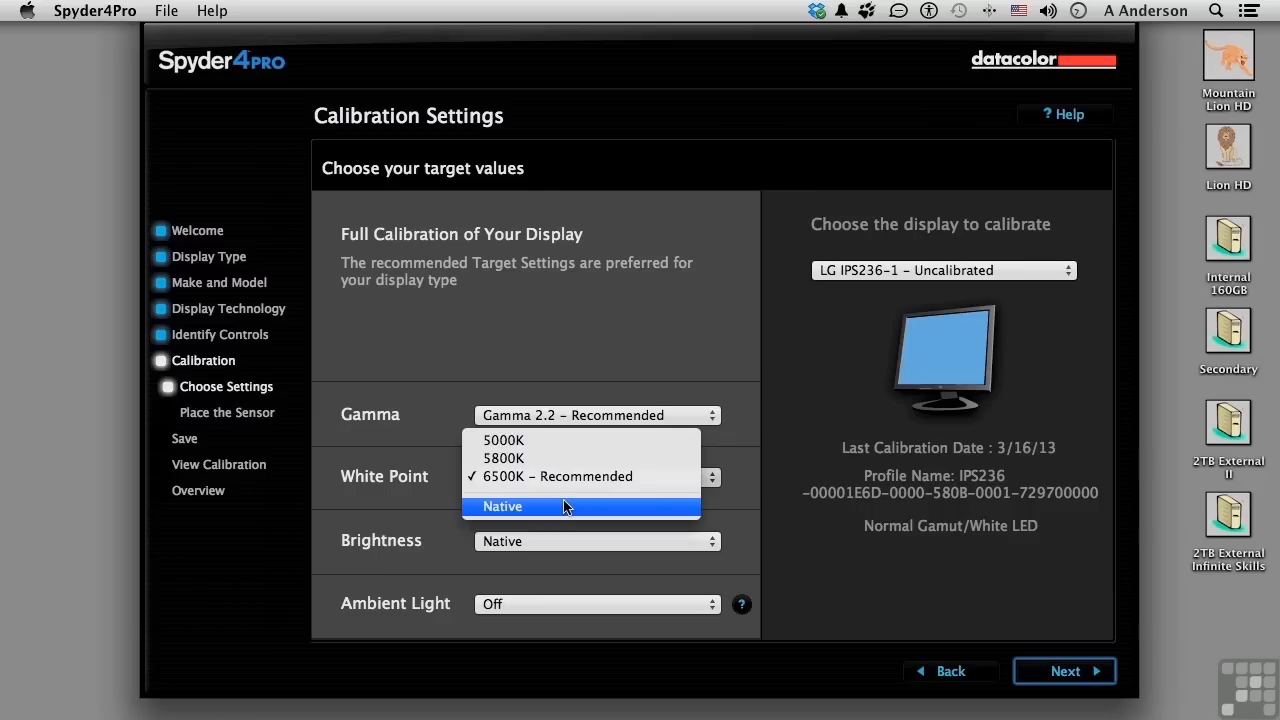
{"action": "mouse_move", "coordinate": [400, 500]}
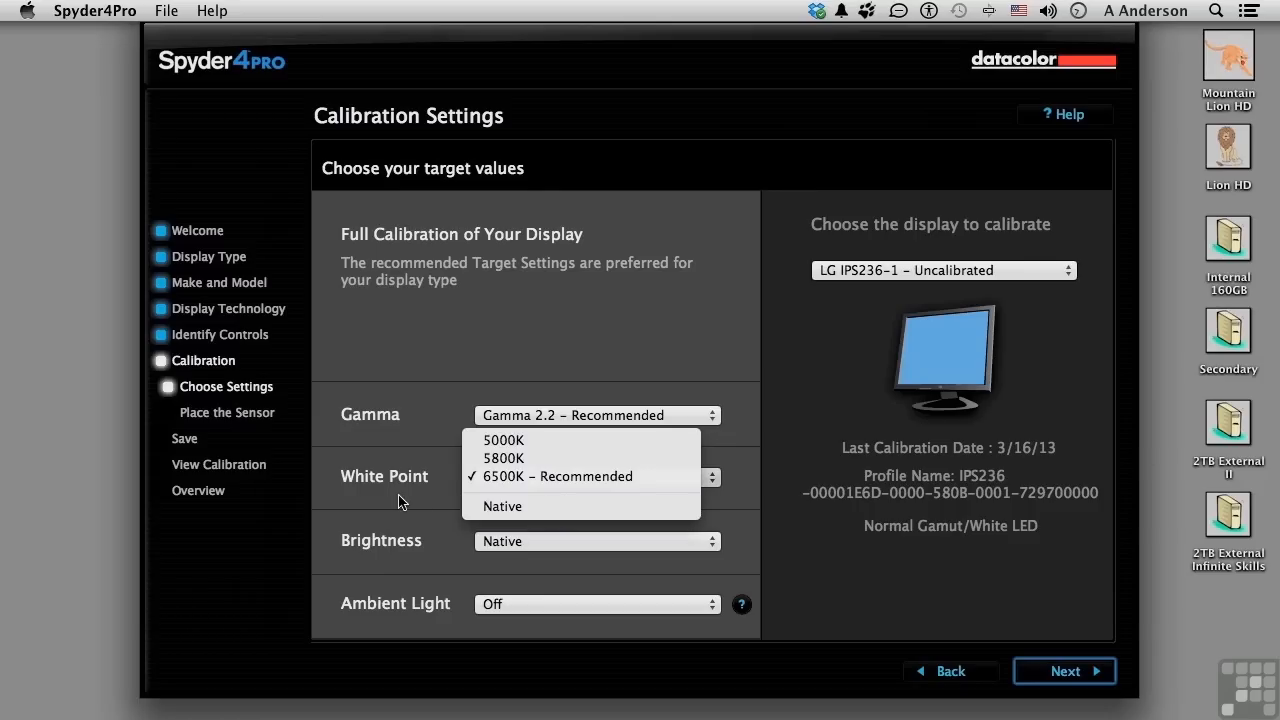
{"action": "left_click", "coordinate": [596, 540]}
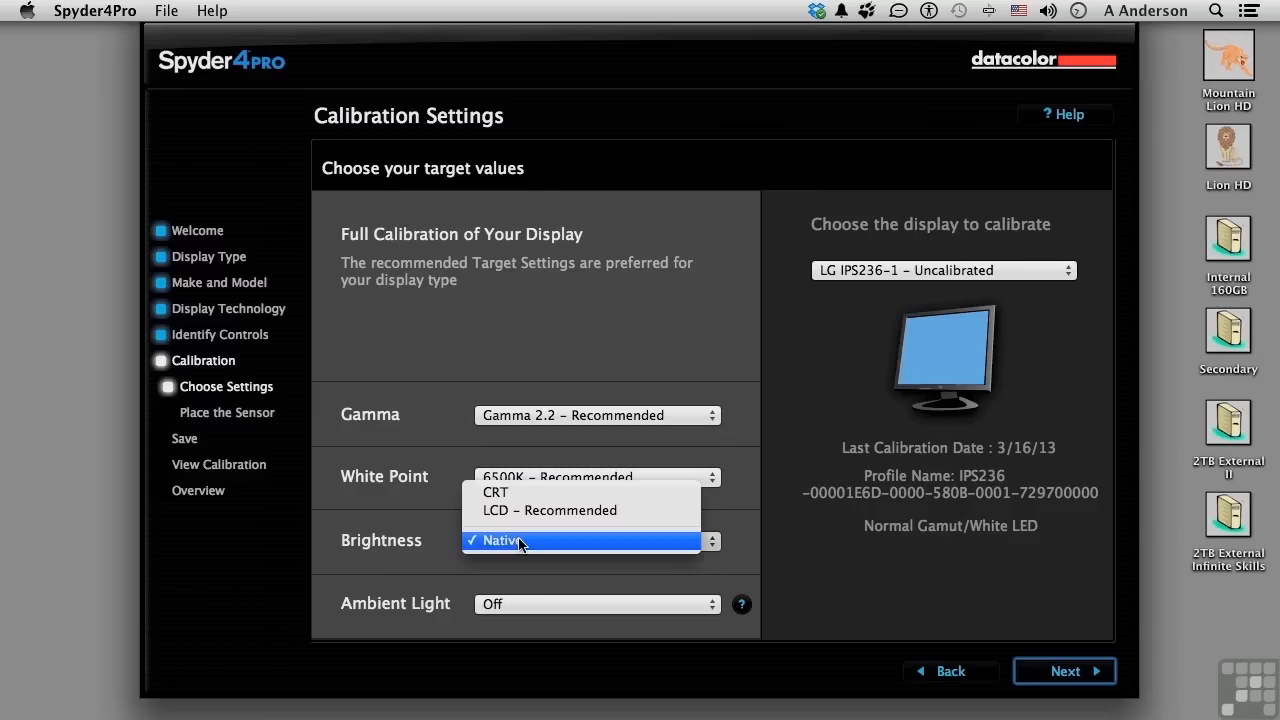
{"action": "left_click", "coordinate": [548, 510]}
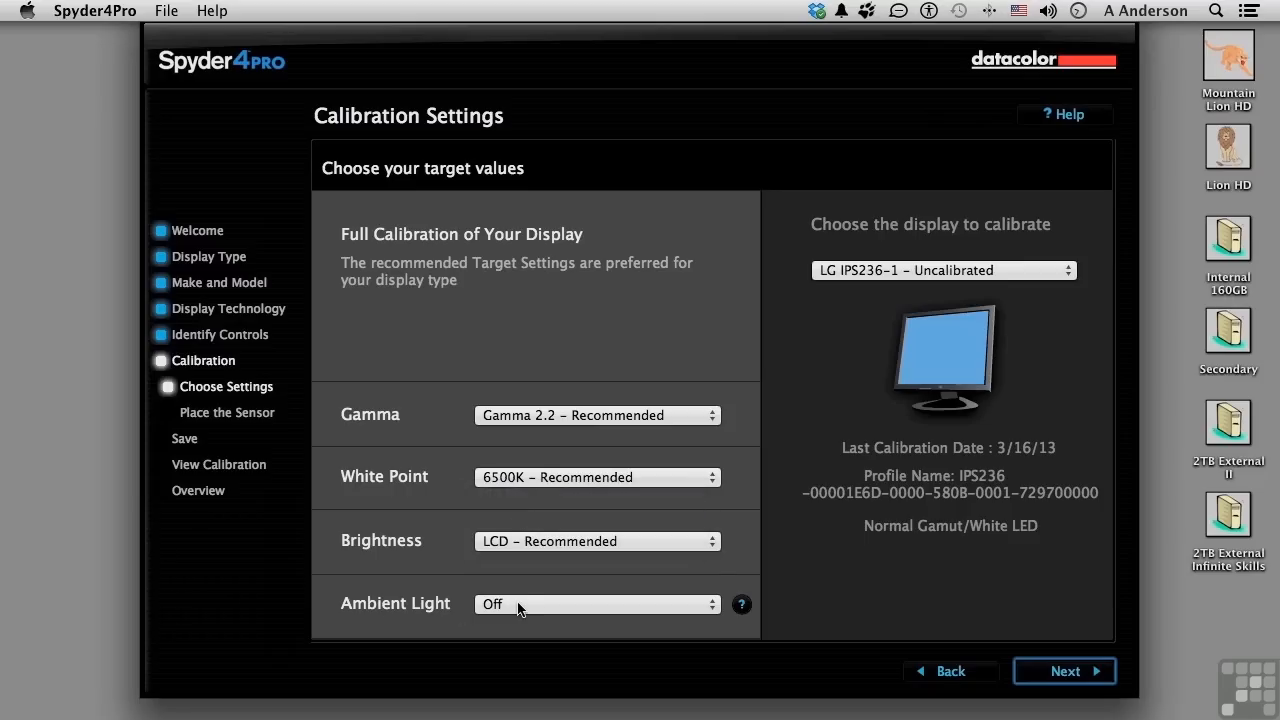
{"action": "left_click", "coordinate": [595, 603]}
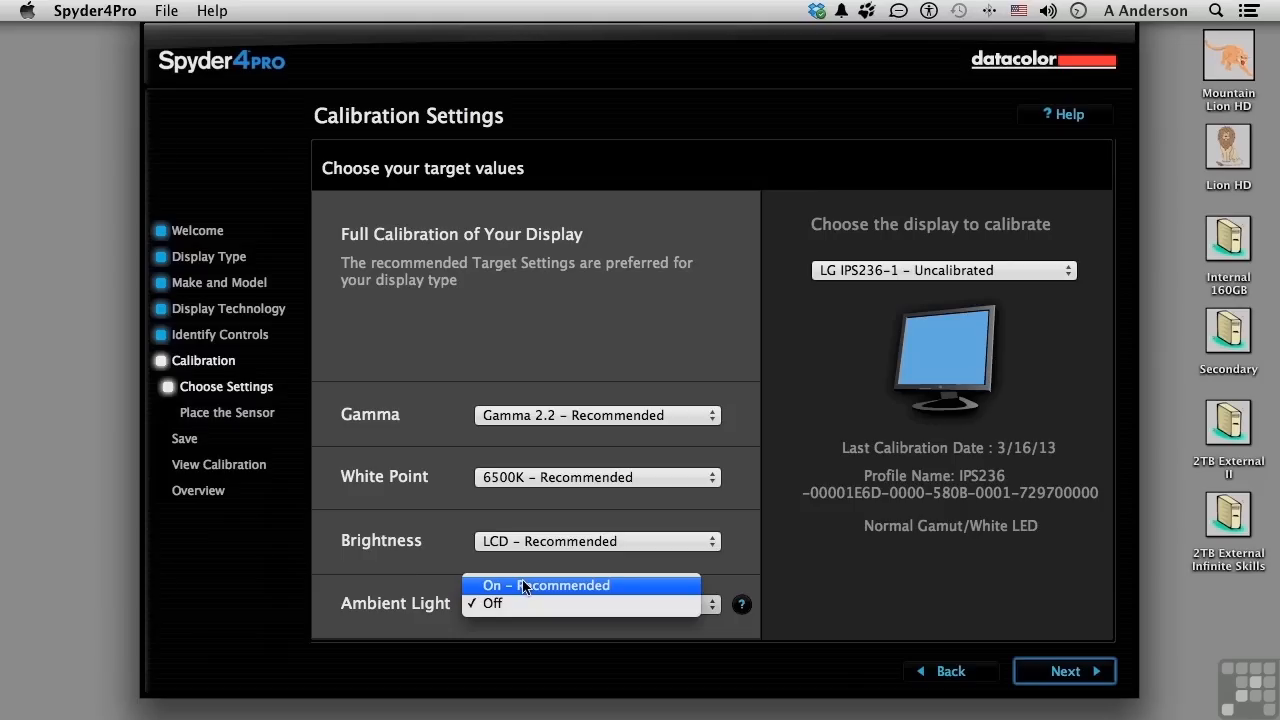
{"action": "left_click", "coordinate": [545, 585]}
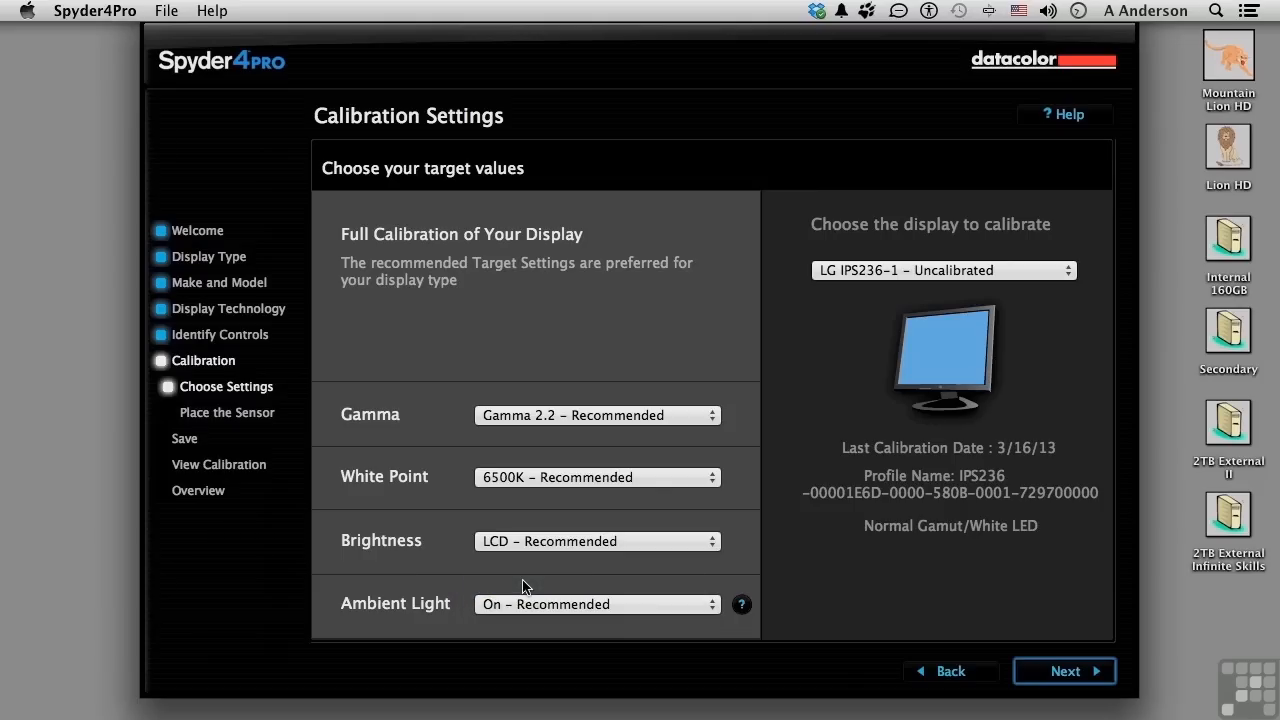
{"action": "left_click", "coordinate": [943, 270]}
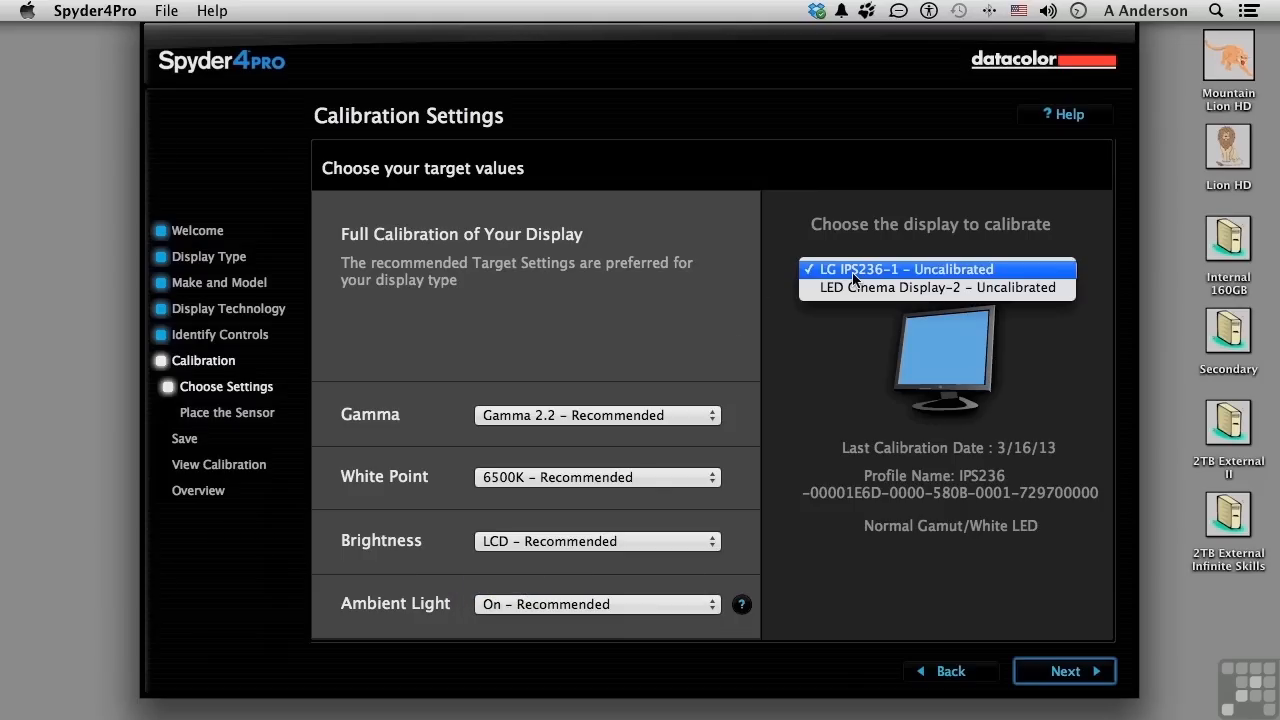
{"action": "left_click", "coordinate": [935, 269]}
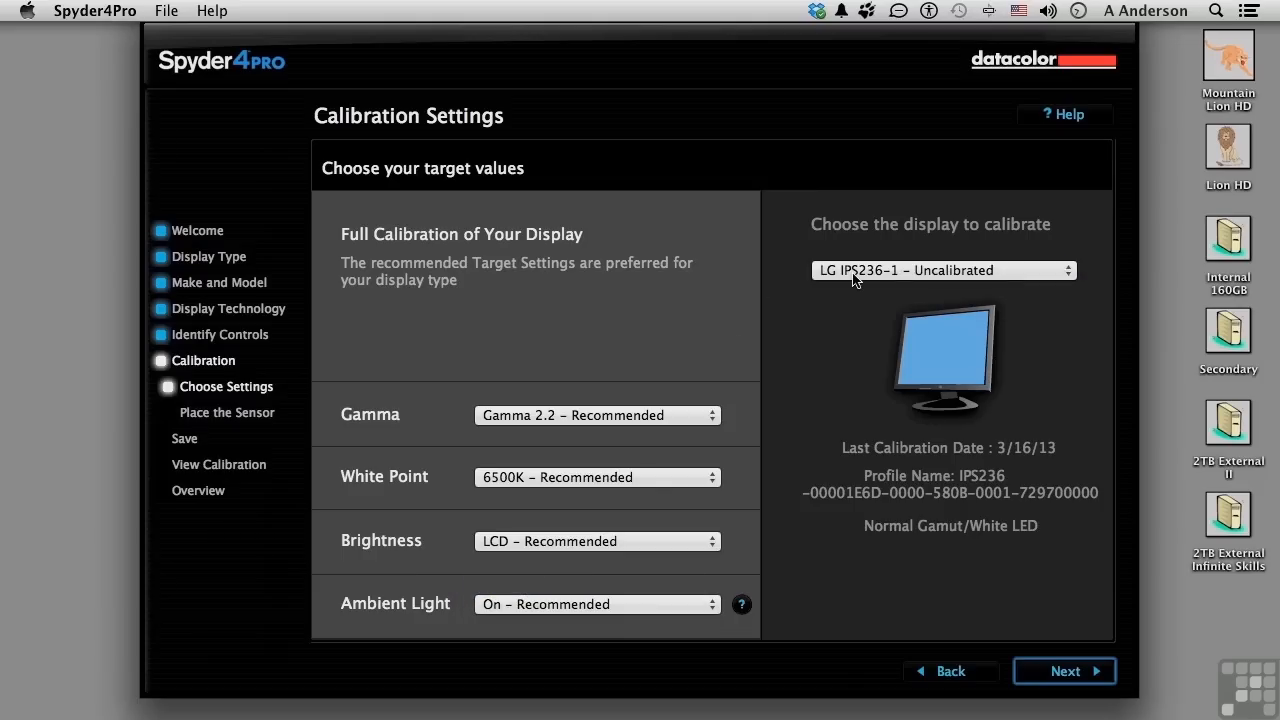
{"action": "mouse_move", "coordinate": [1035, 463]}
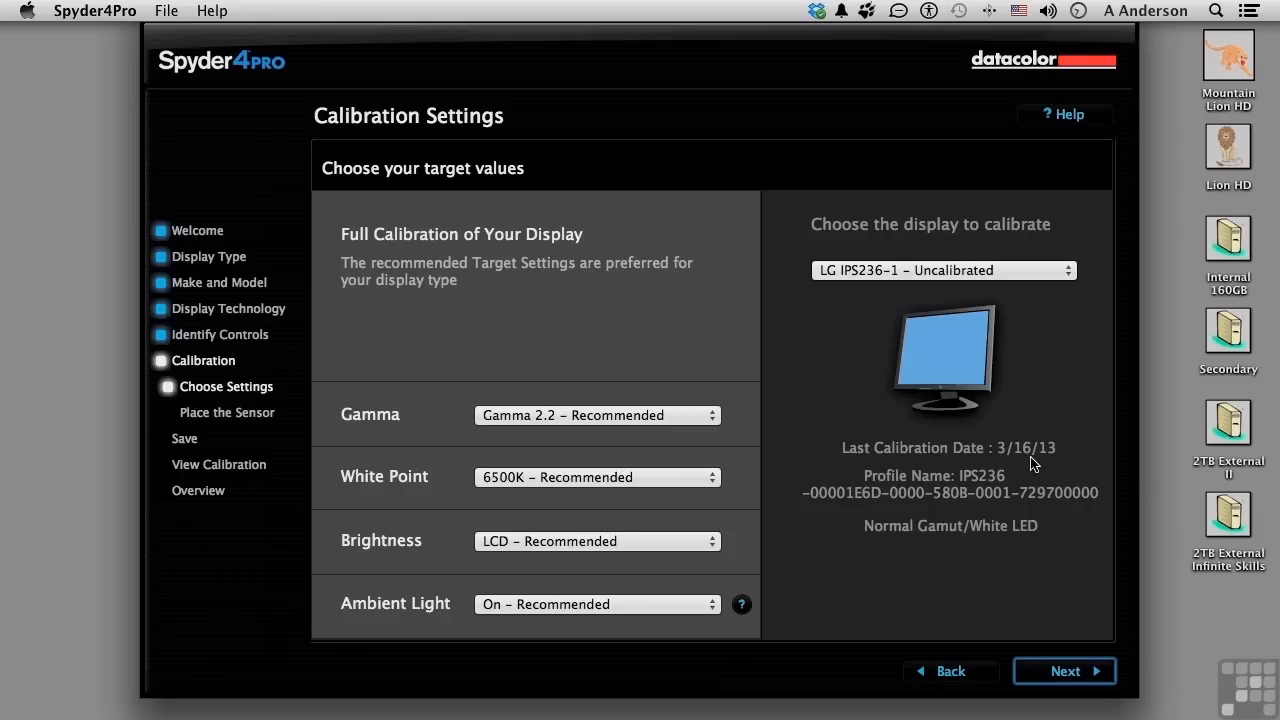
Step: Measure ambient light as High and accept suggested 200 cd/m², 6500 settings
{"action": "left_click", "coordinate": [1064, 671]}
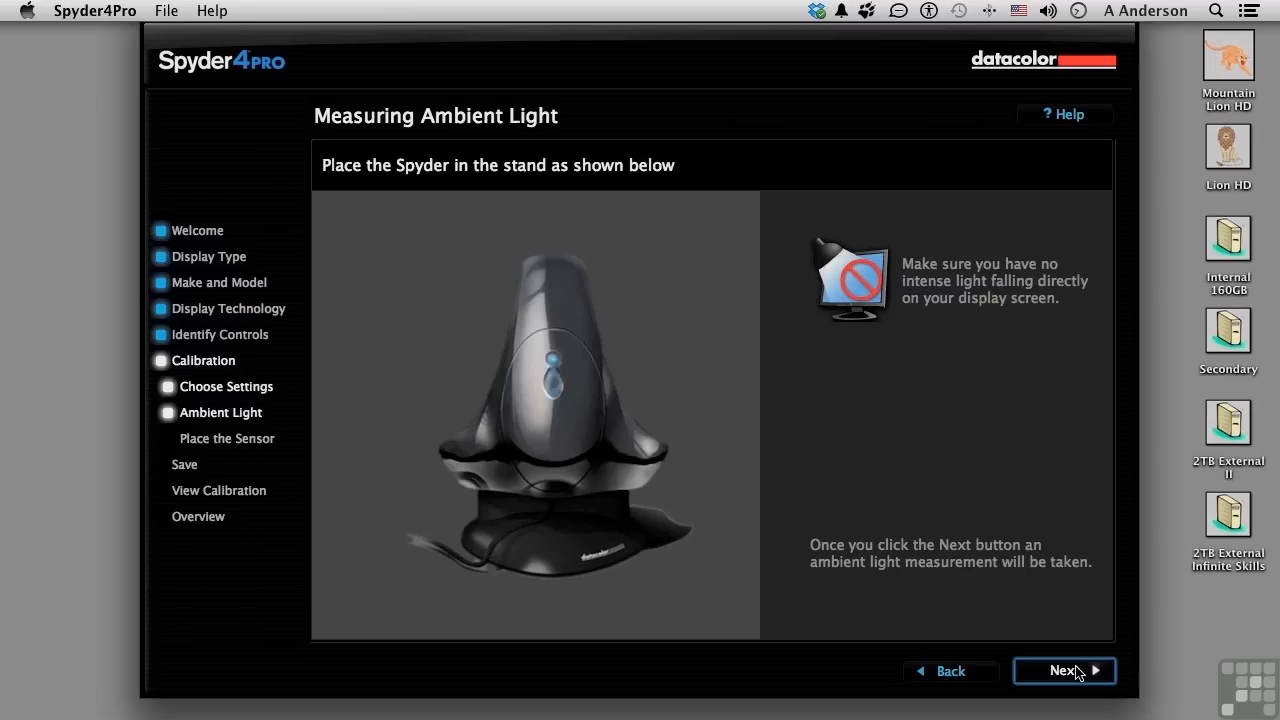
{"action": "left_click", "coordinate": [1064, 670]}
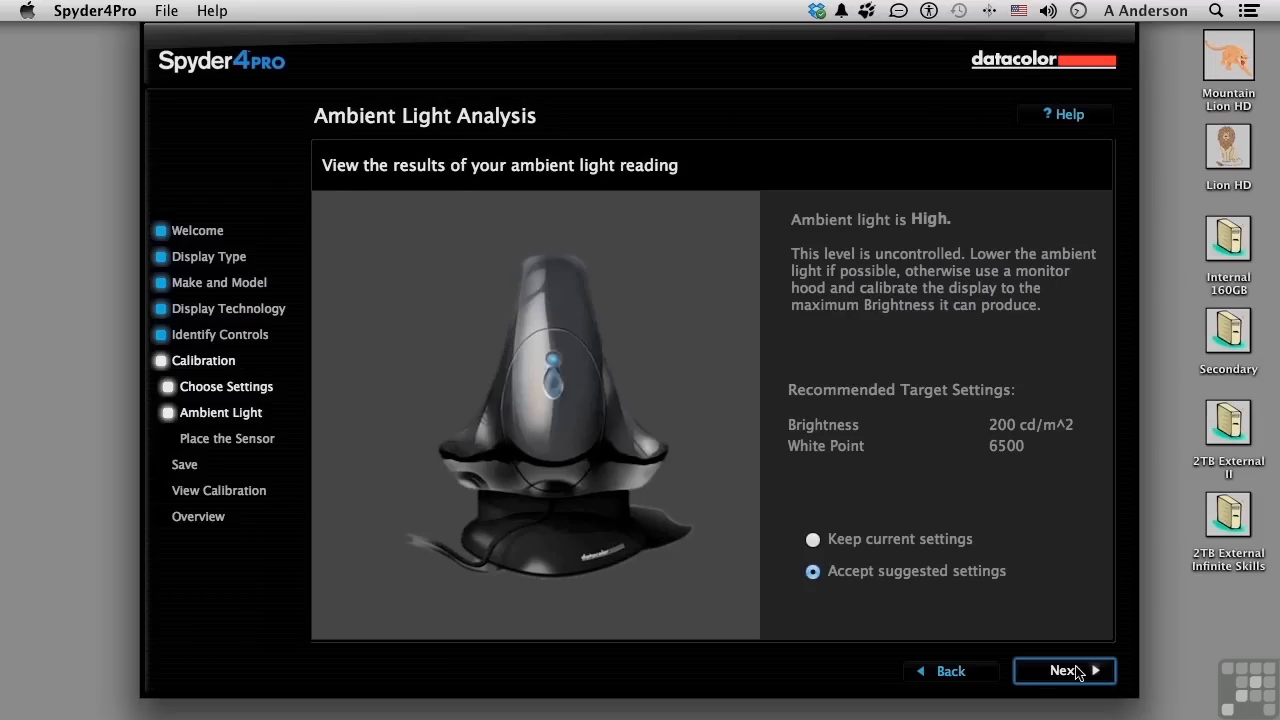
{"action": "mouse_move", "coordinate": [815, 435]}
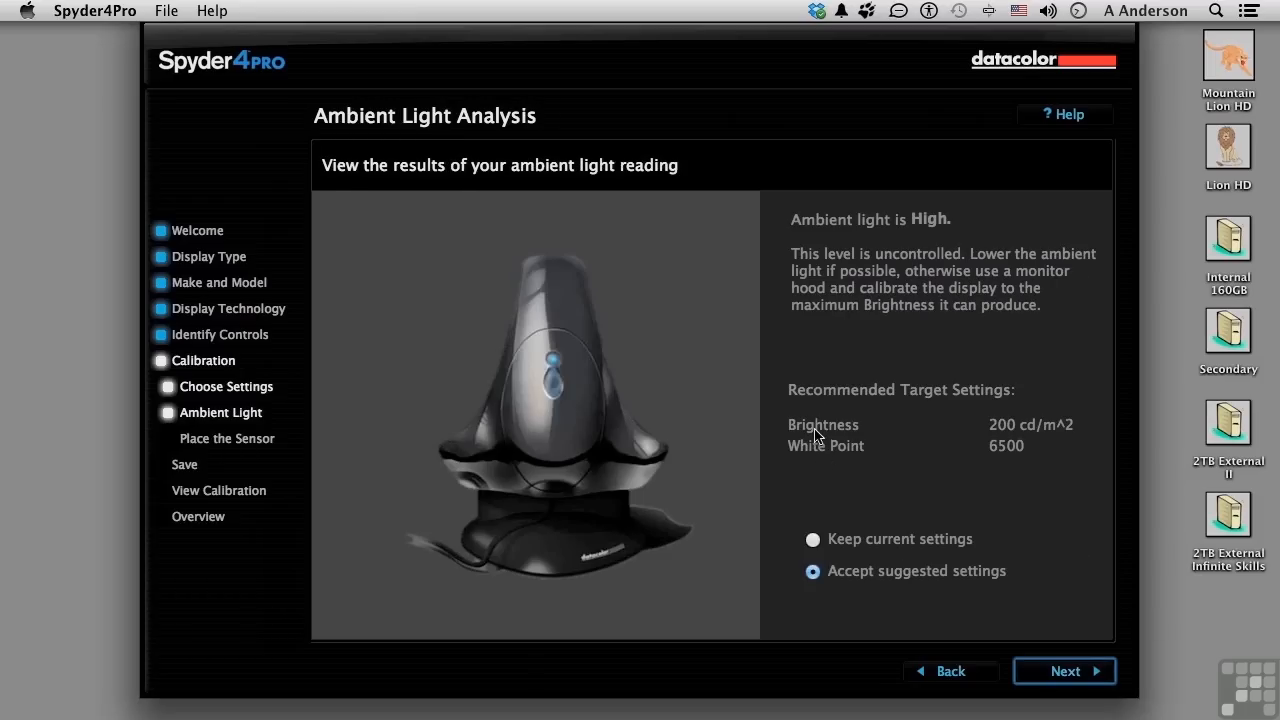
{"action": "mouse_move", "coordinate": [833, 458]}
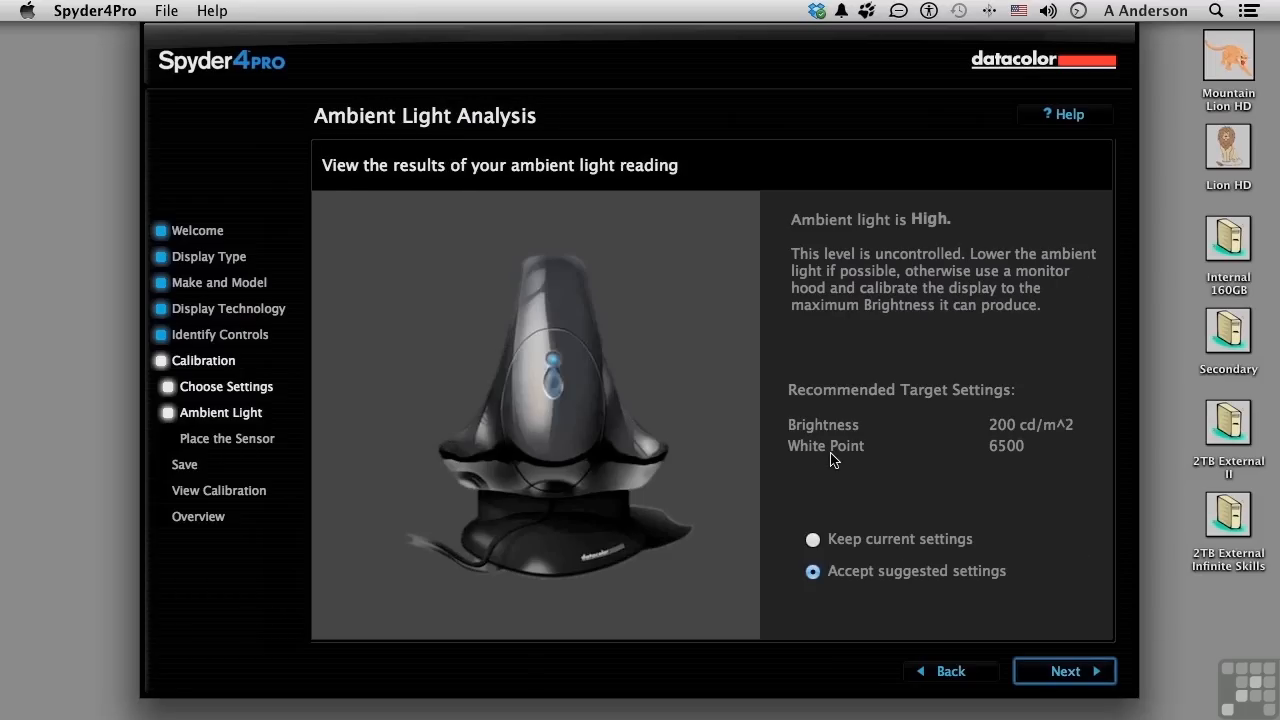
{"action": "mouse_move", "coordinate": [877, 551]}
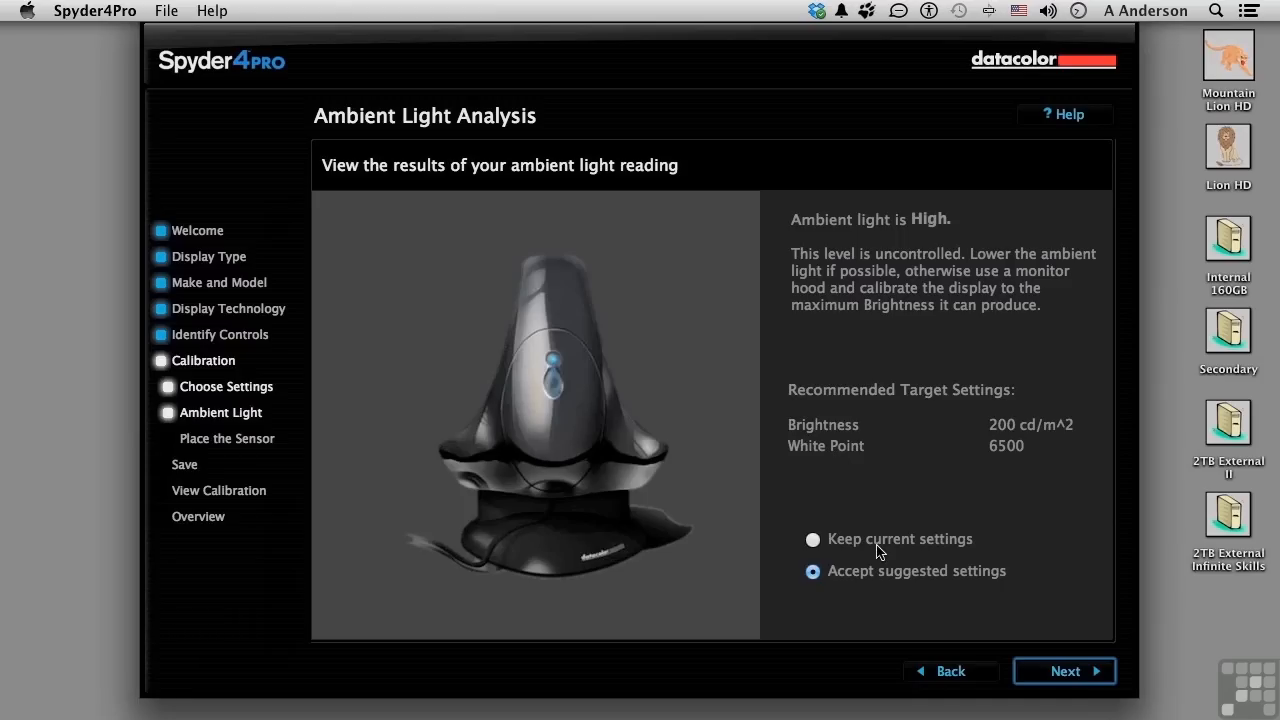
{"action": "mouse_move", "coordinate": [880, 580]}
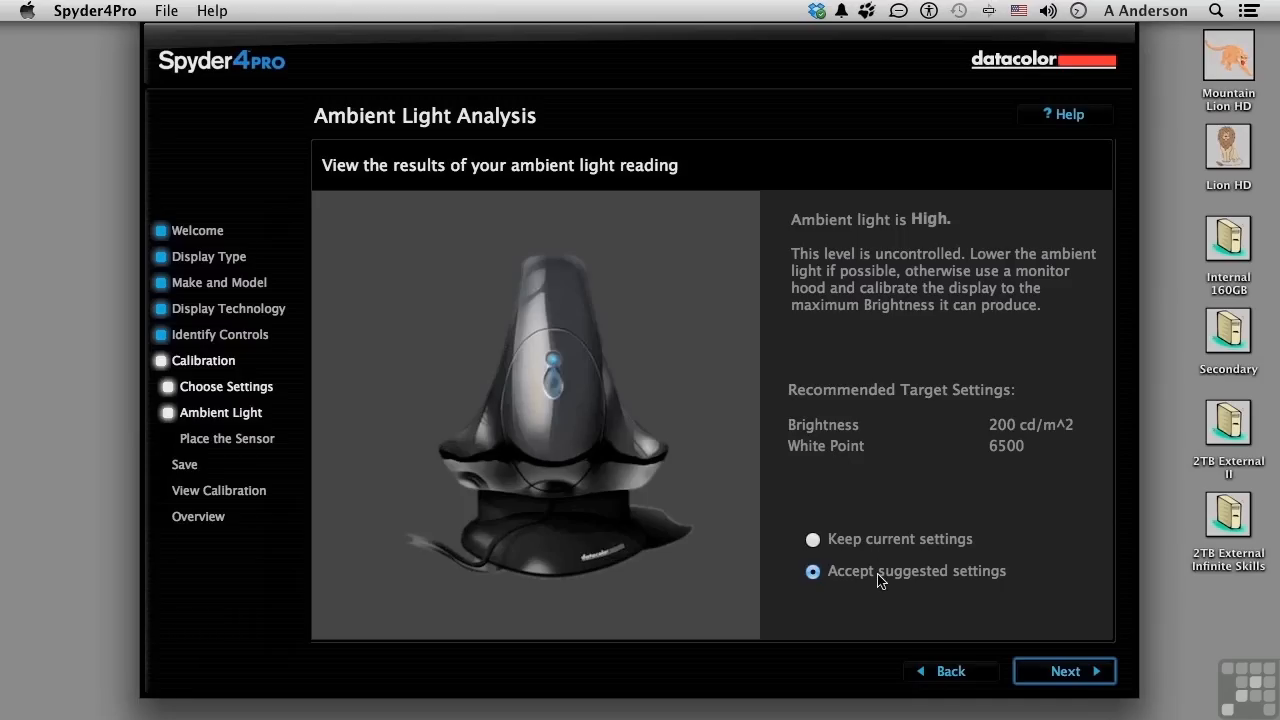
{"action": "left_click", "coordinate": [1064, 671]}
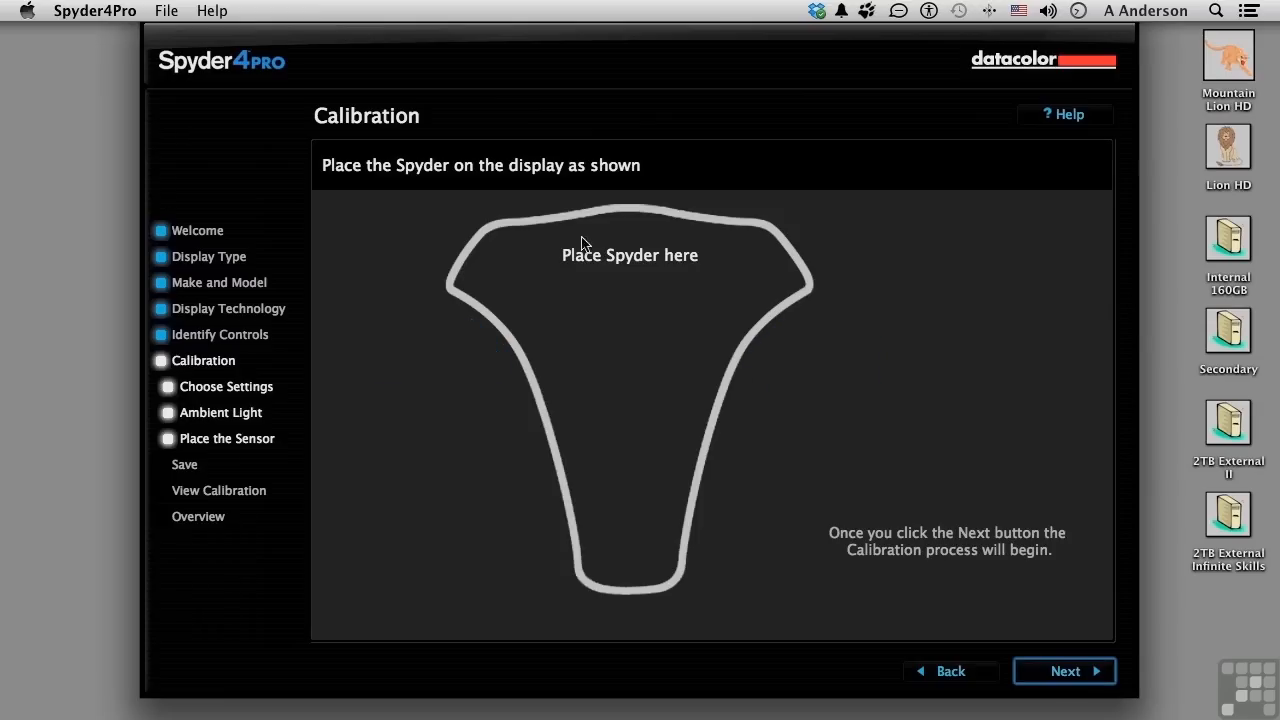
{"action": "mouse_move", "coordinate": [489, 603]}
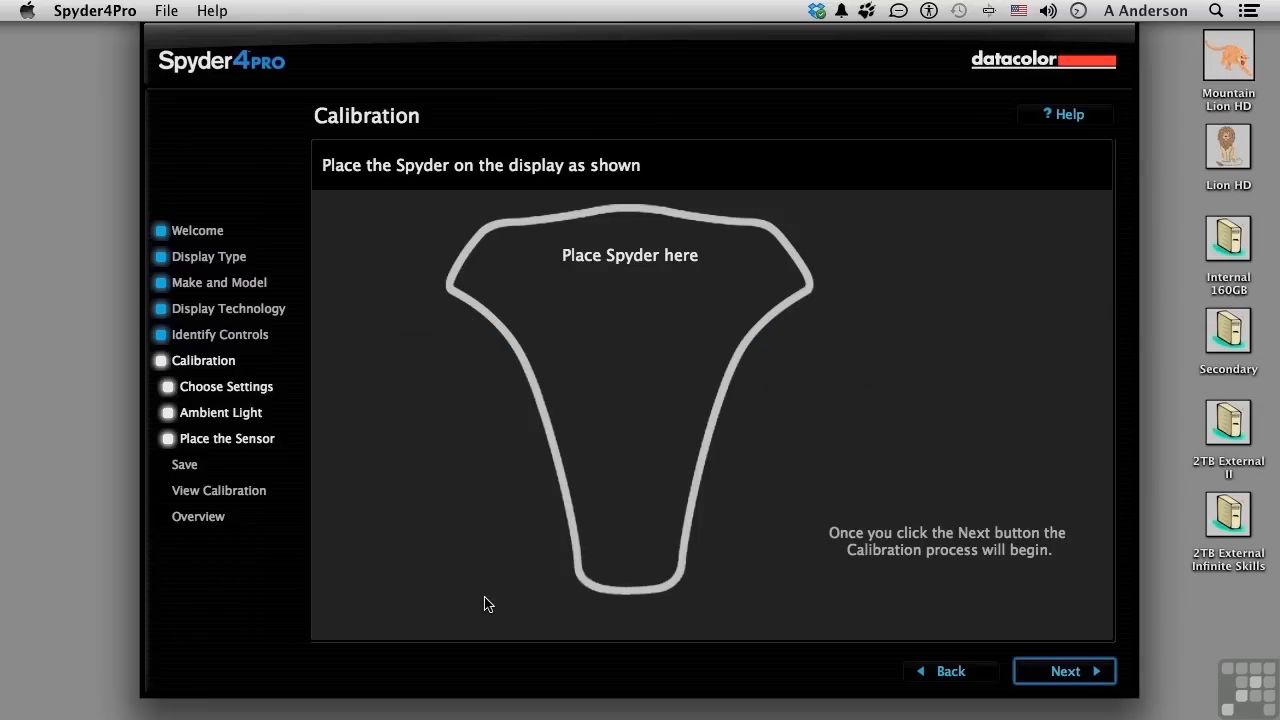